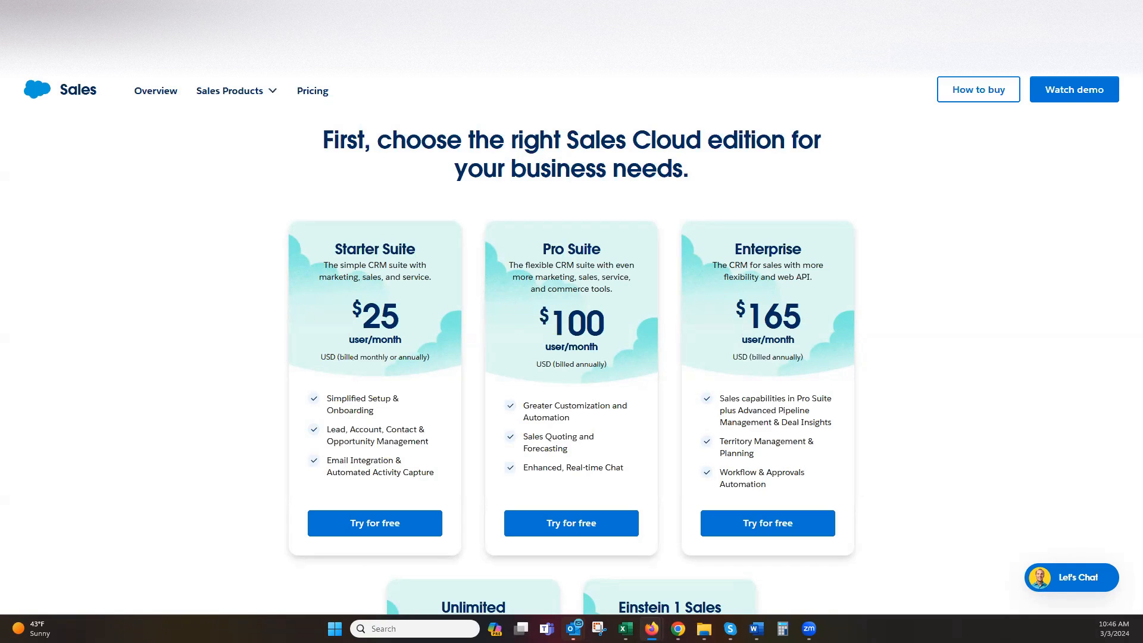
mouse_move(853, 324)
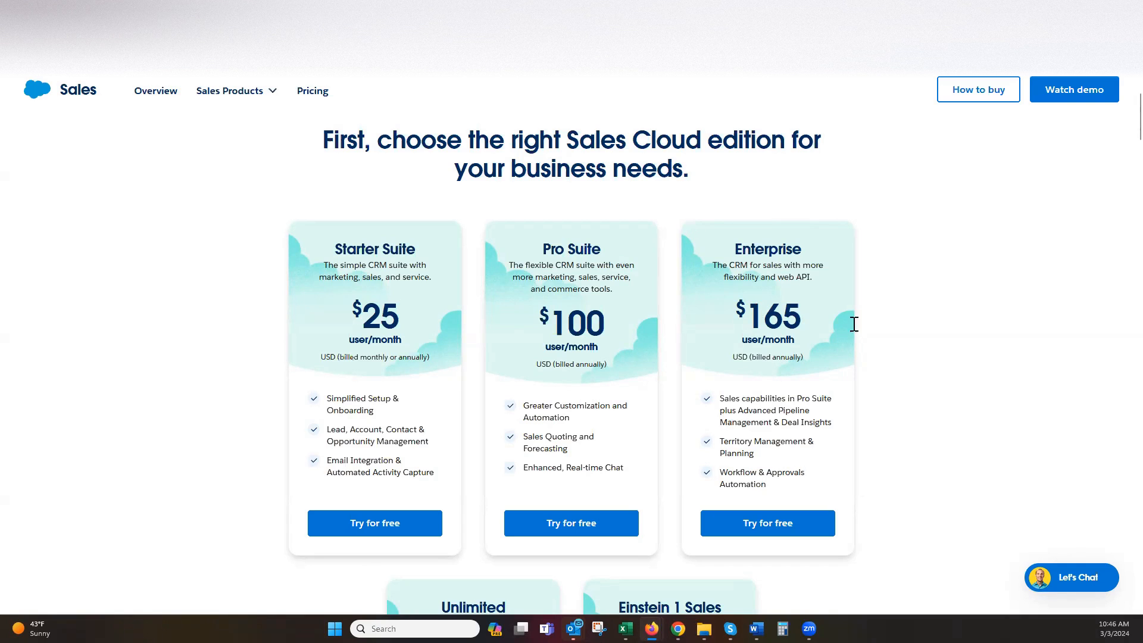
mouse_move(1120, 321)
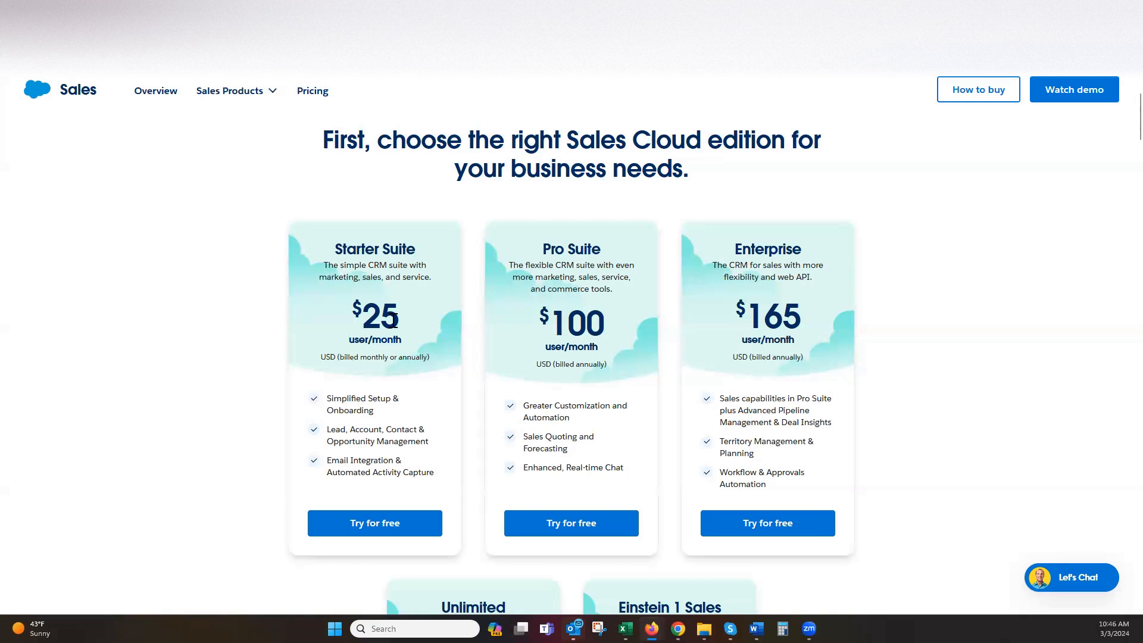
mouse_move(1010, 344)
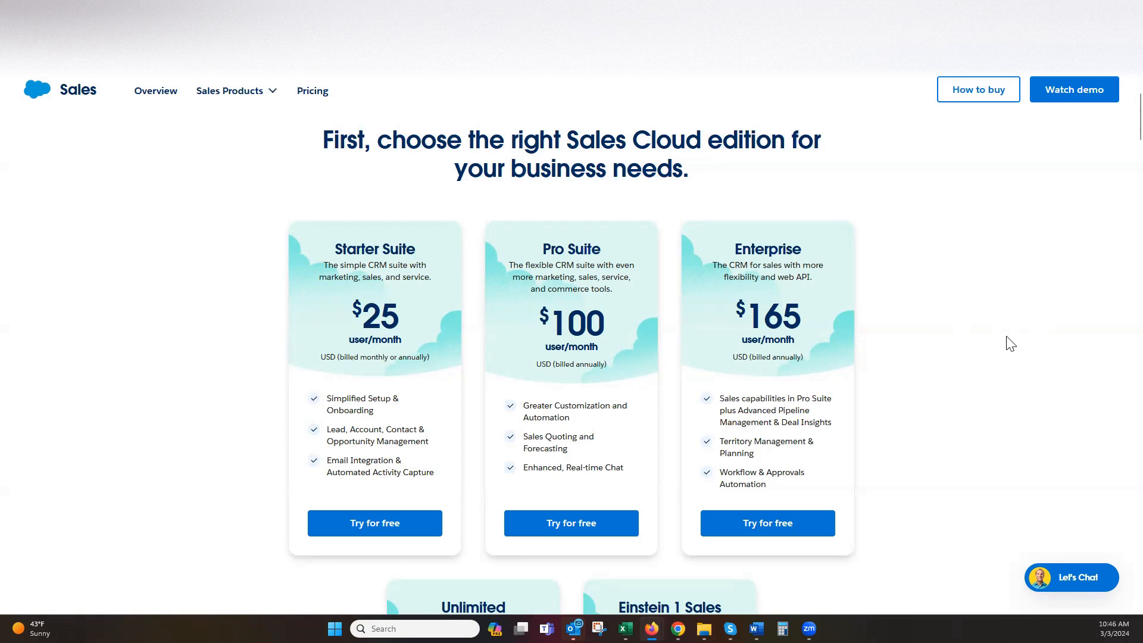
Scroll the Compare editions table from Top features past Built-in AI to Find and progress leads
scroll(down, 3)
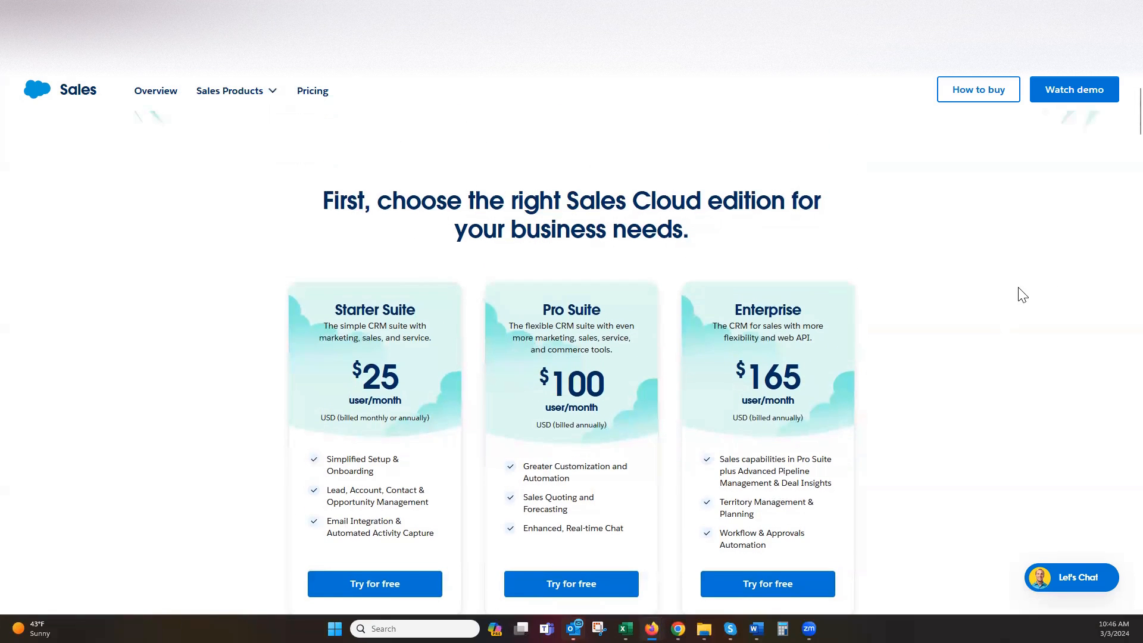
scroll(down, 3)
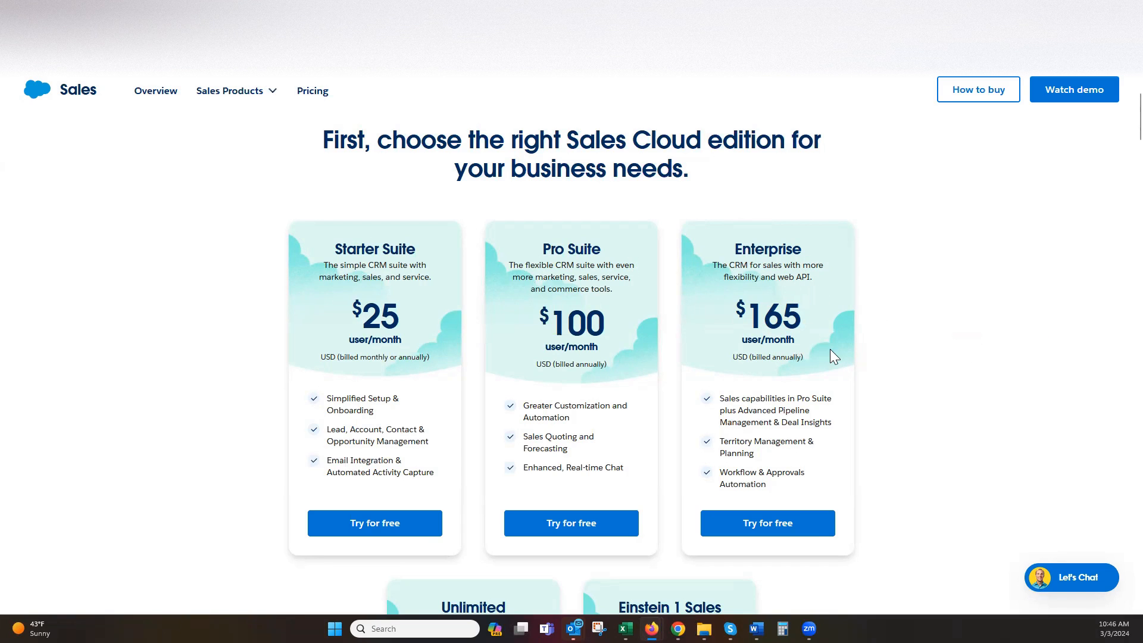
mouse_move(849, 359)
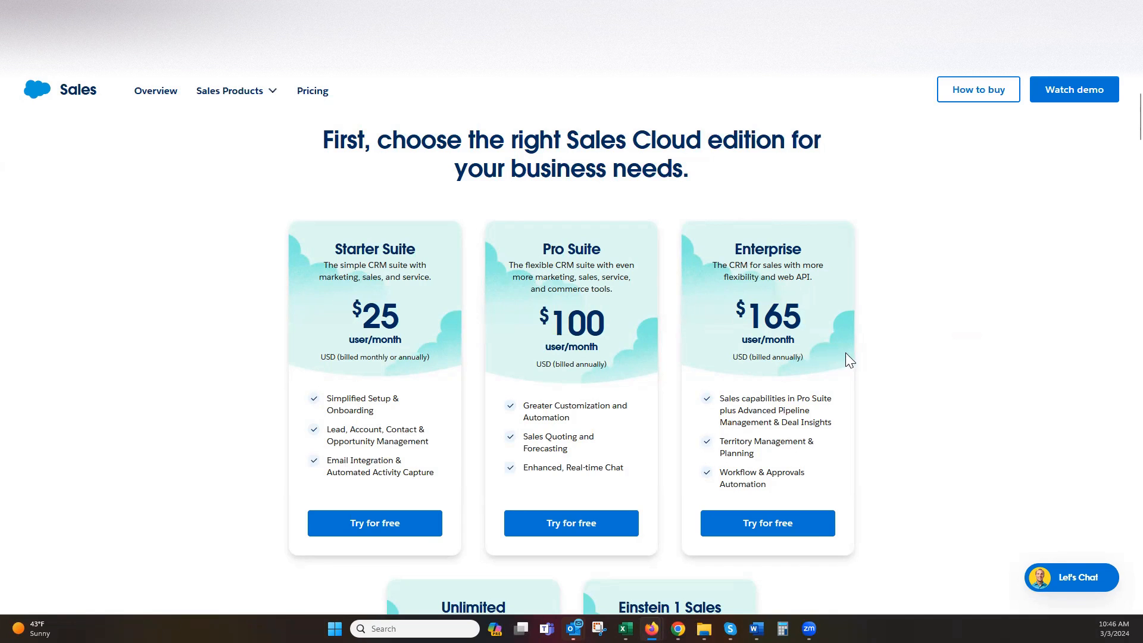
mouse_move(935, 358)
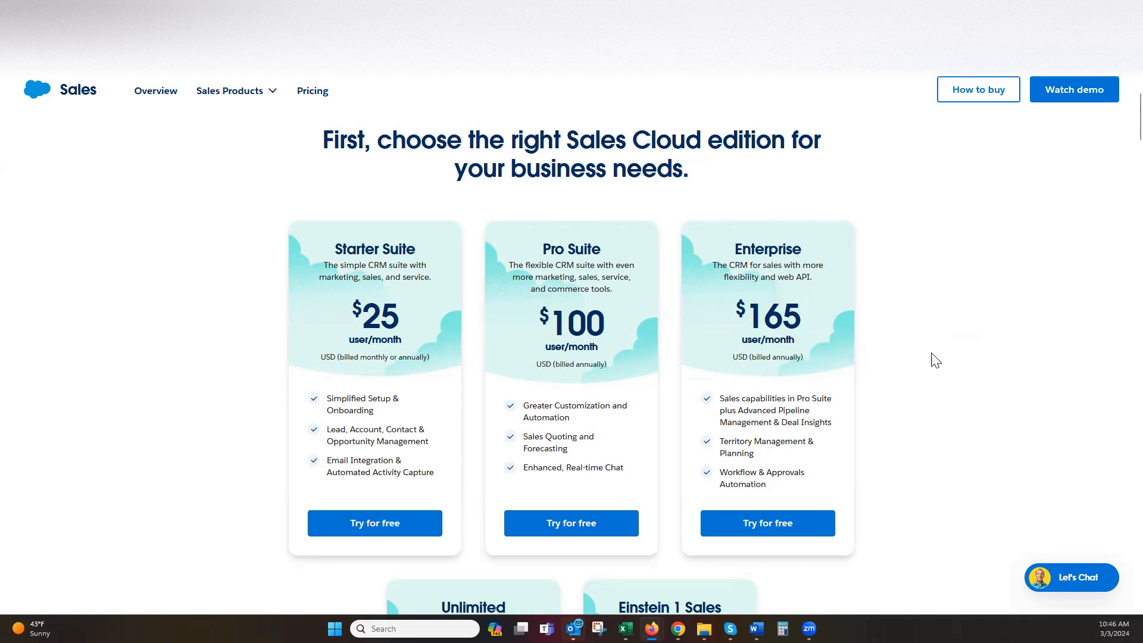
mouse_move(287, 322)
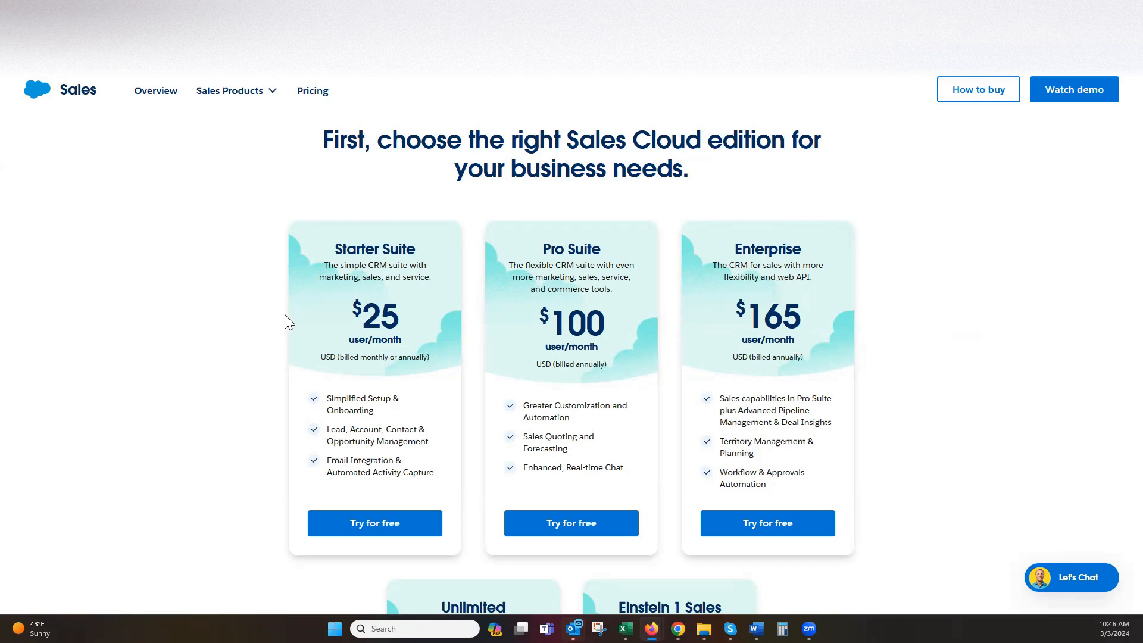
mouse_move(365, 305)
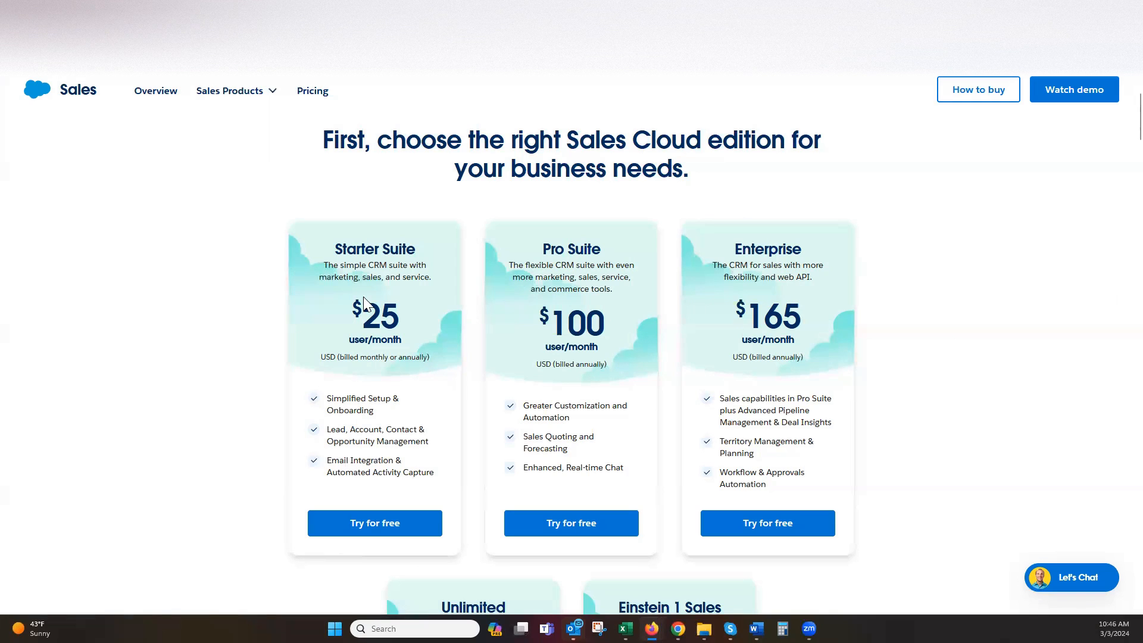
mouse_move(367, 455)
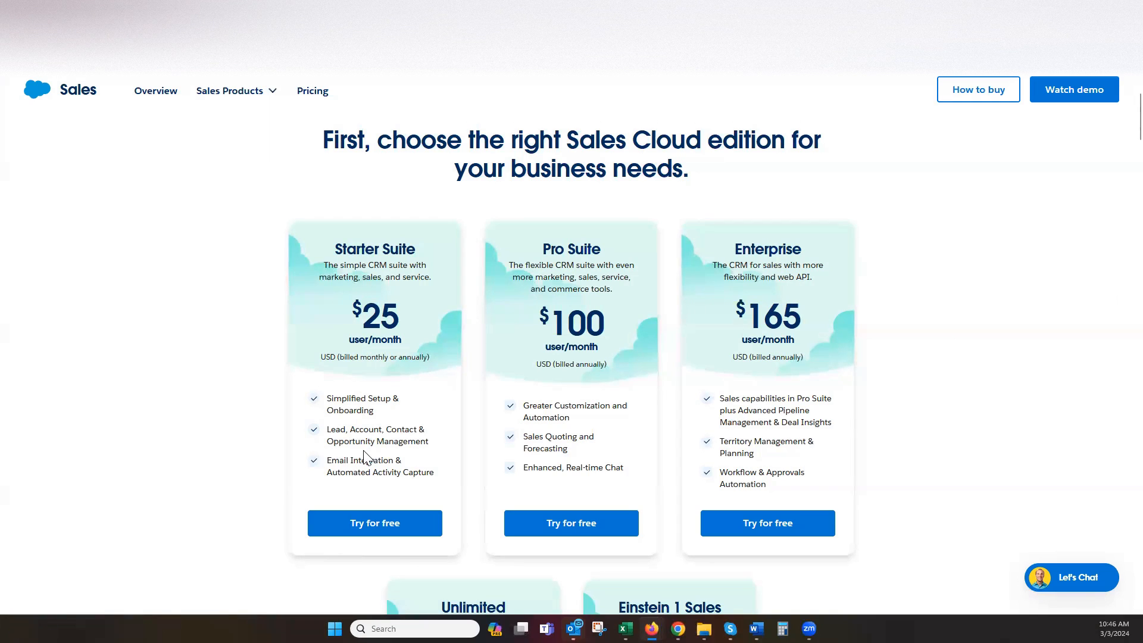
scroll(down, 3)
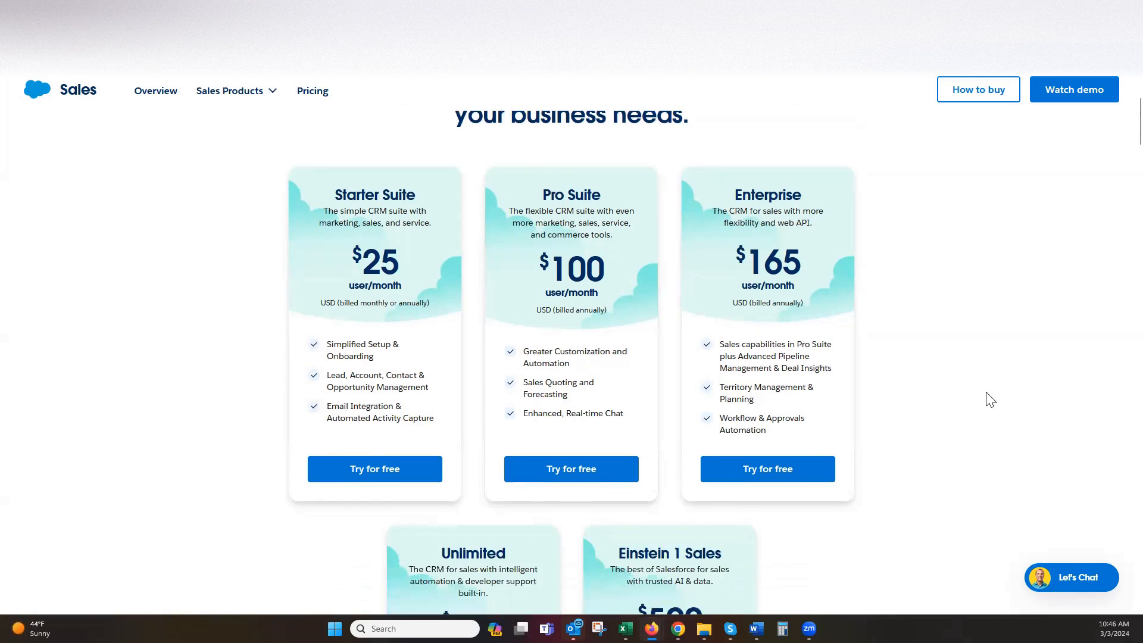
scroll(down, 3)
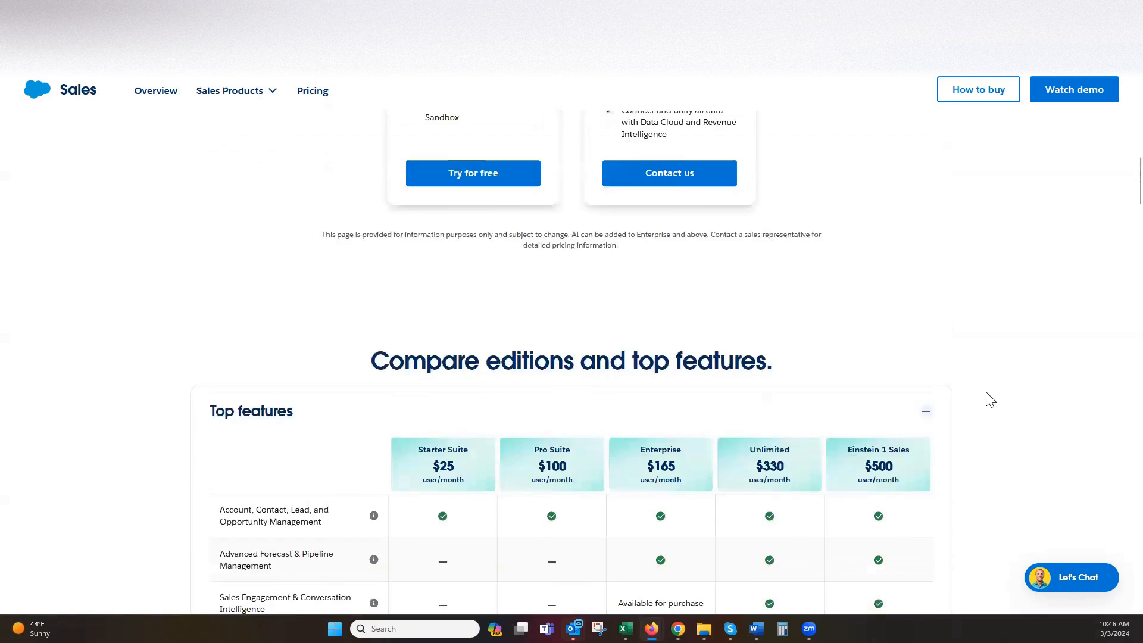
scroll(up, 3)
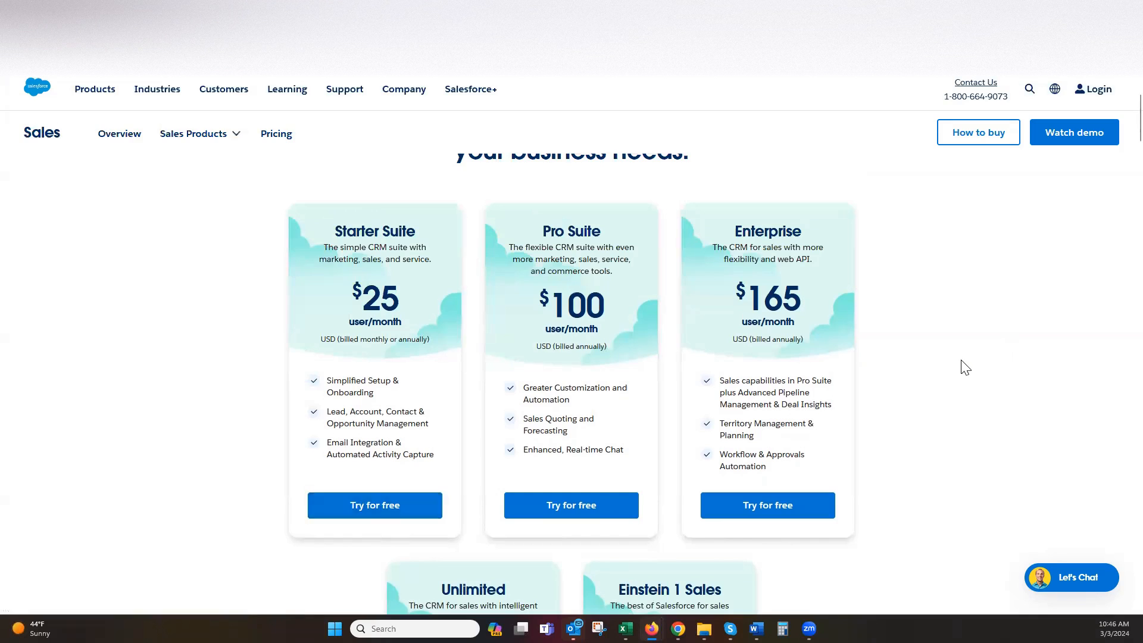
scroll(down, 3)
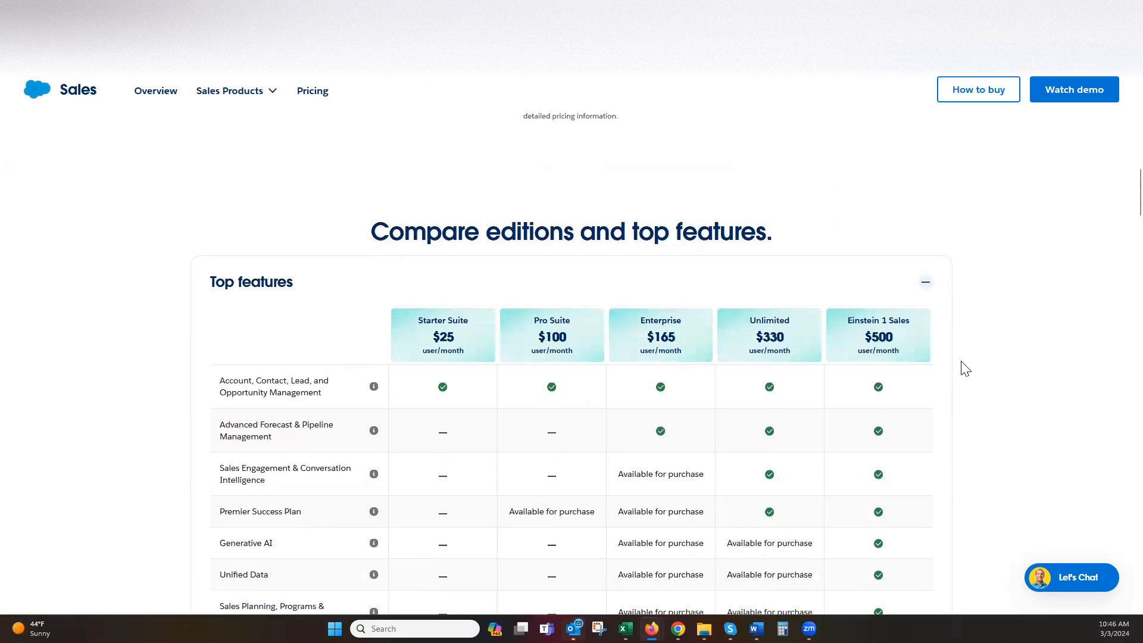
mouse_move(1021, 332)
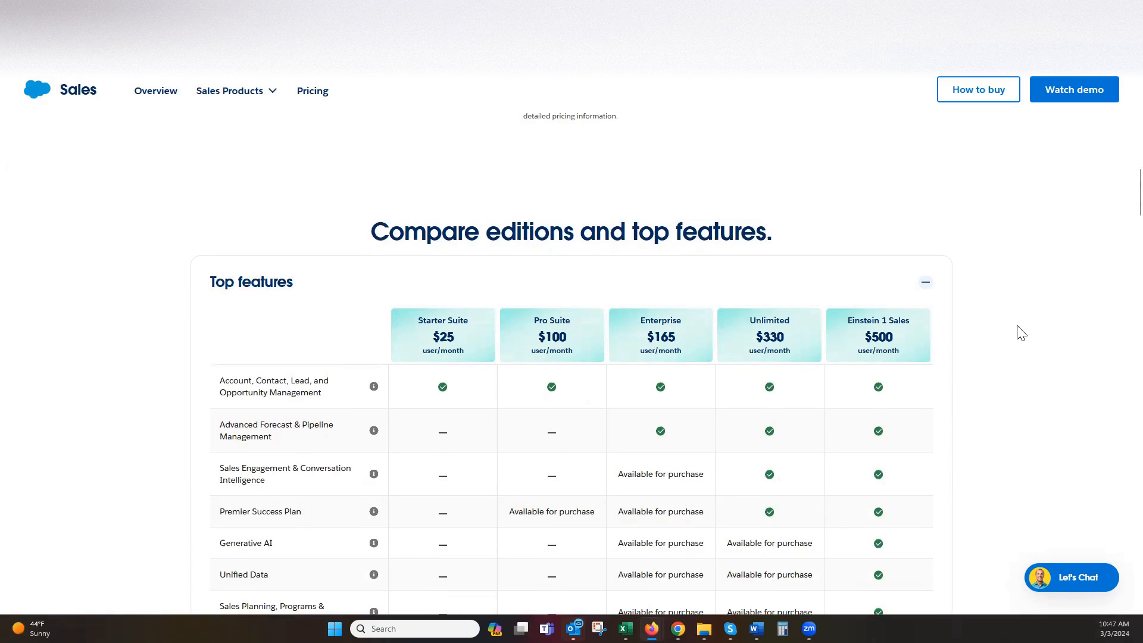
scroll(down, 3)
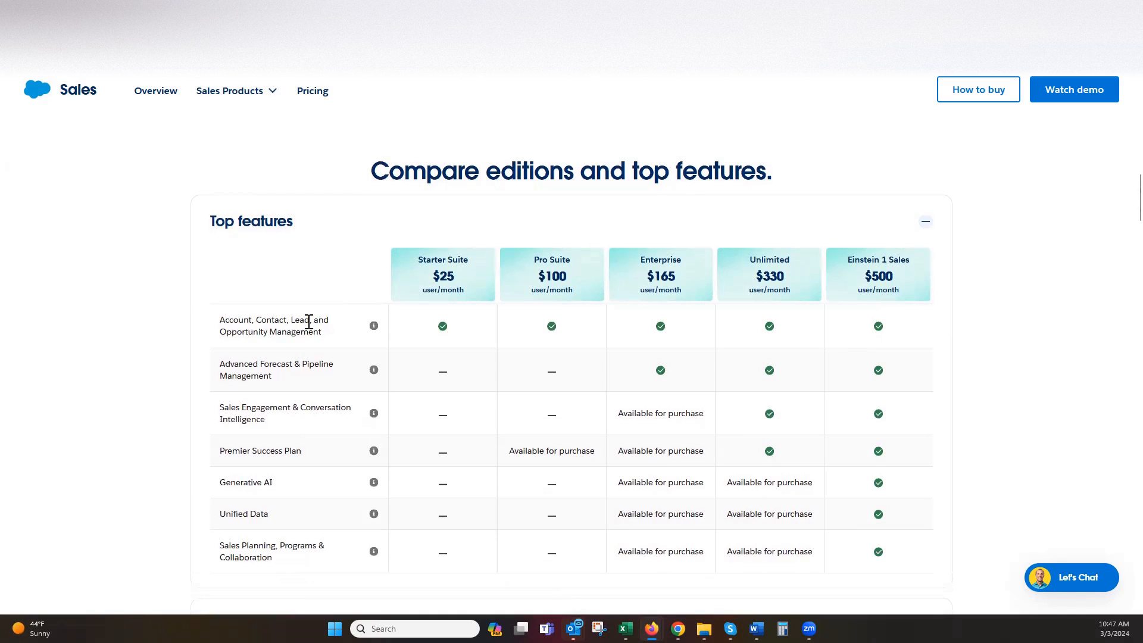
scroll(down, 3)
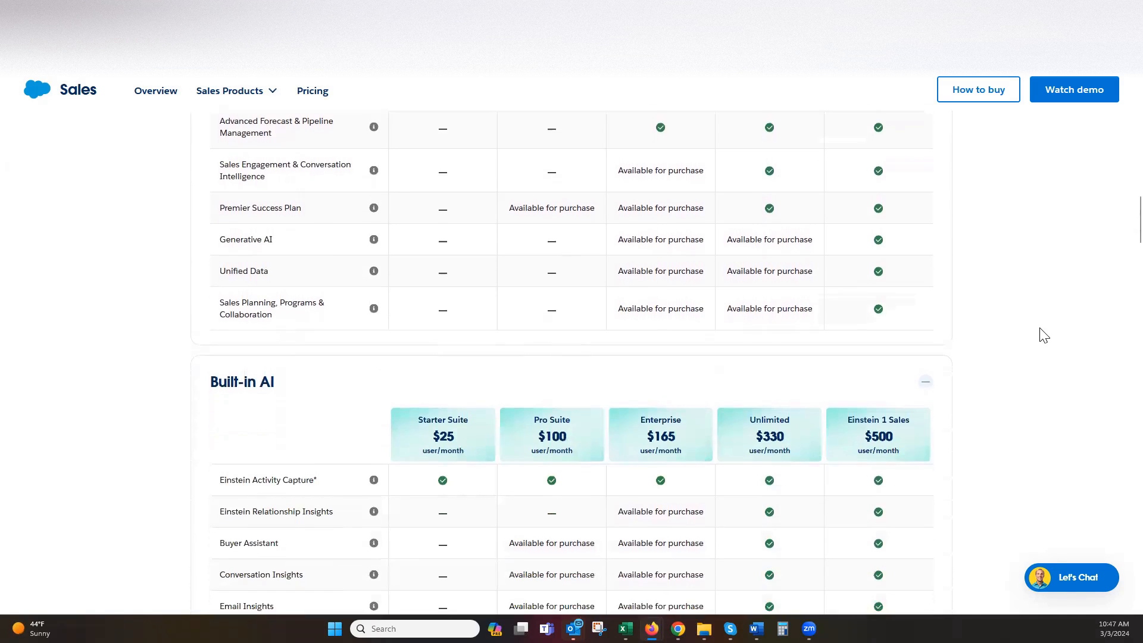
scroll(down, 3)
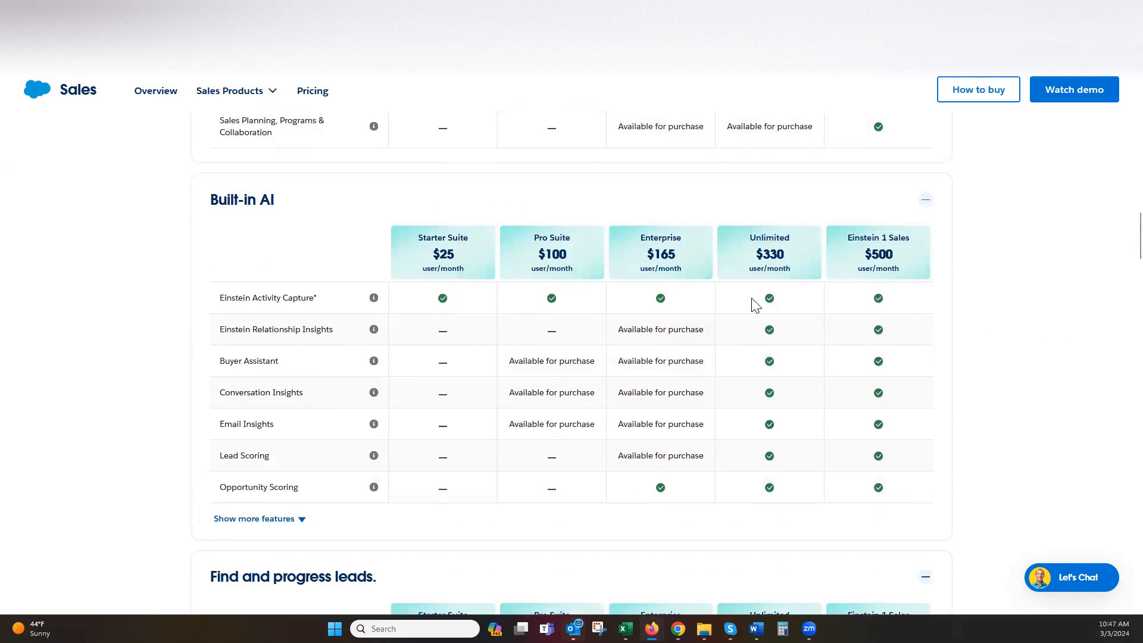
mouse_move(1044, 317)
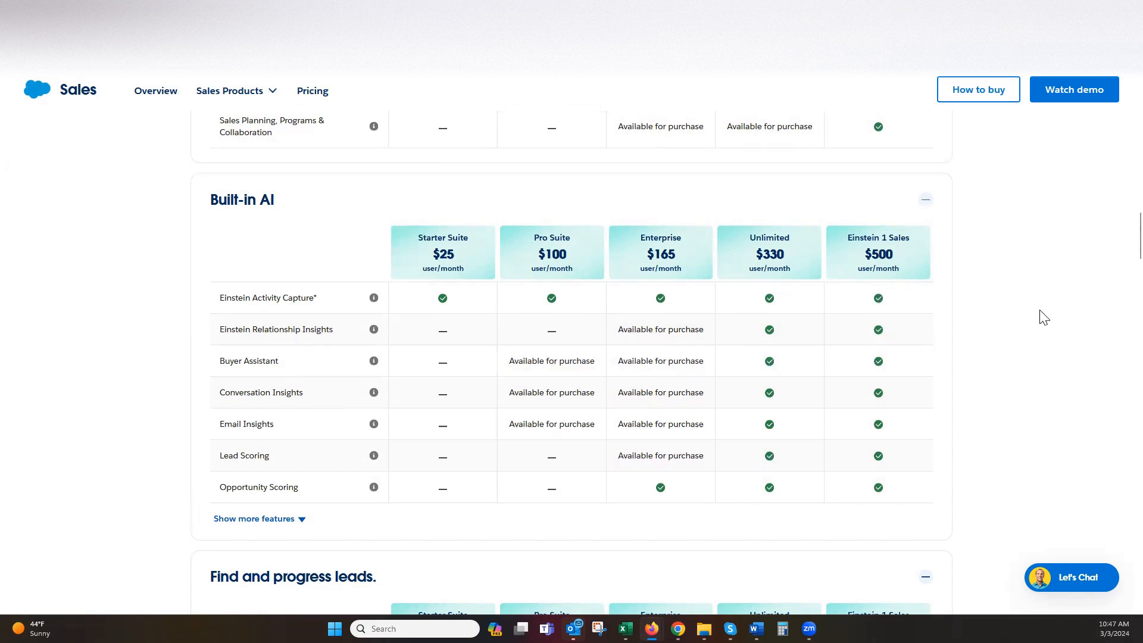
scroll(down, 3)
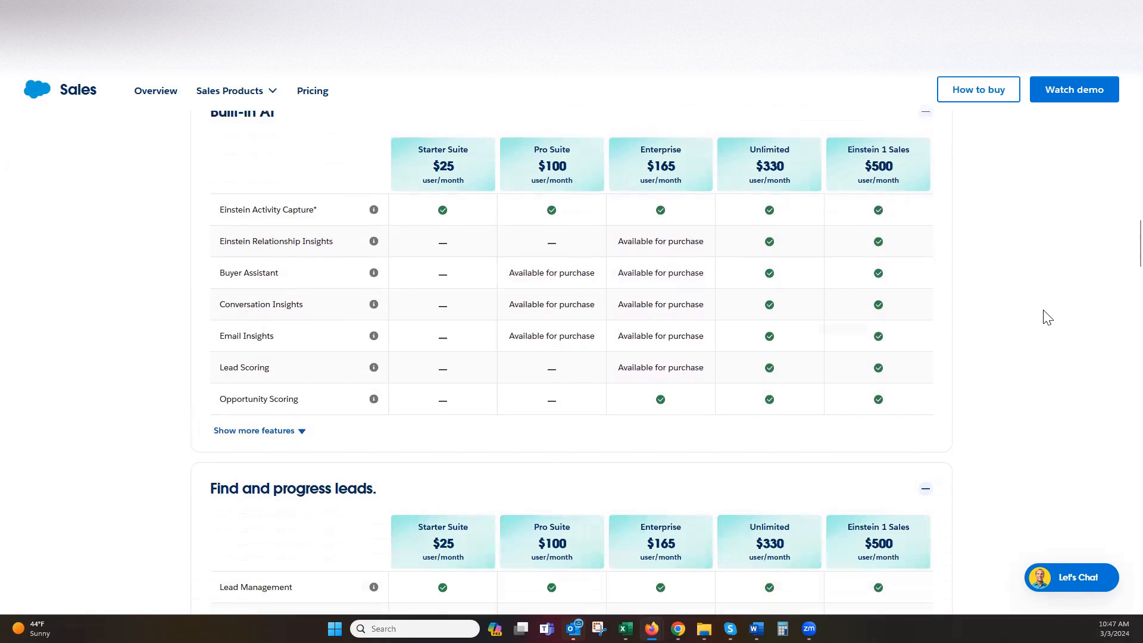
scroll(down, 3)
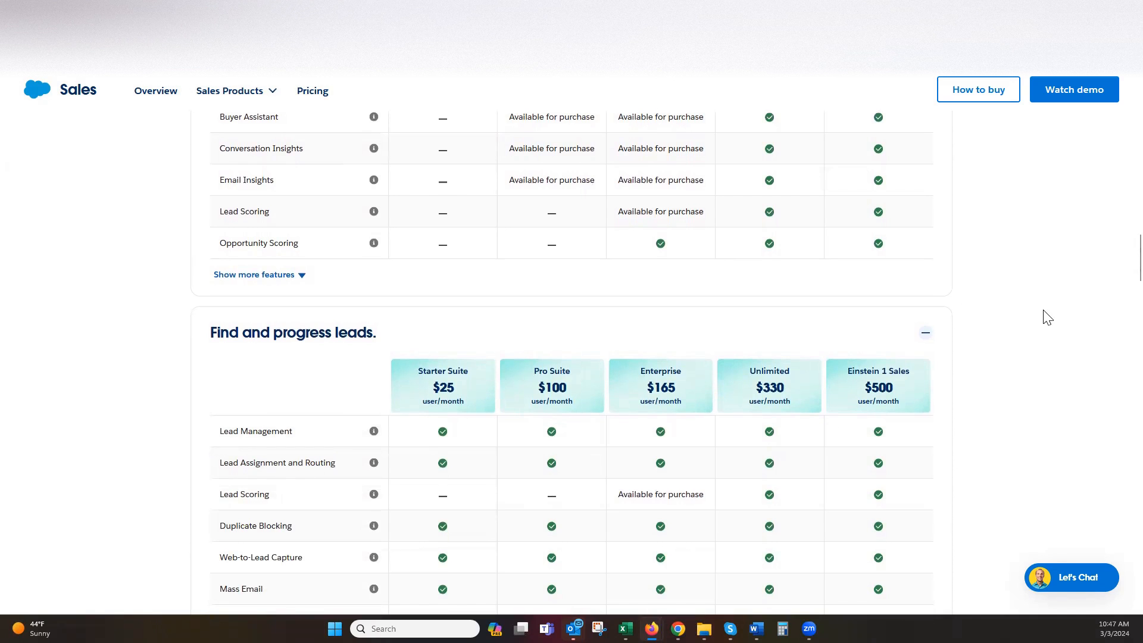
Review the Find and progress leads rows, then scroll back toward Top features and Built-in AI
scroll(down, 3)
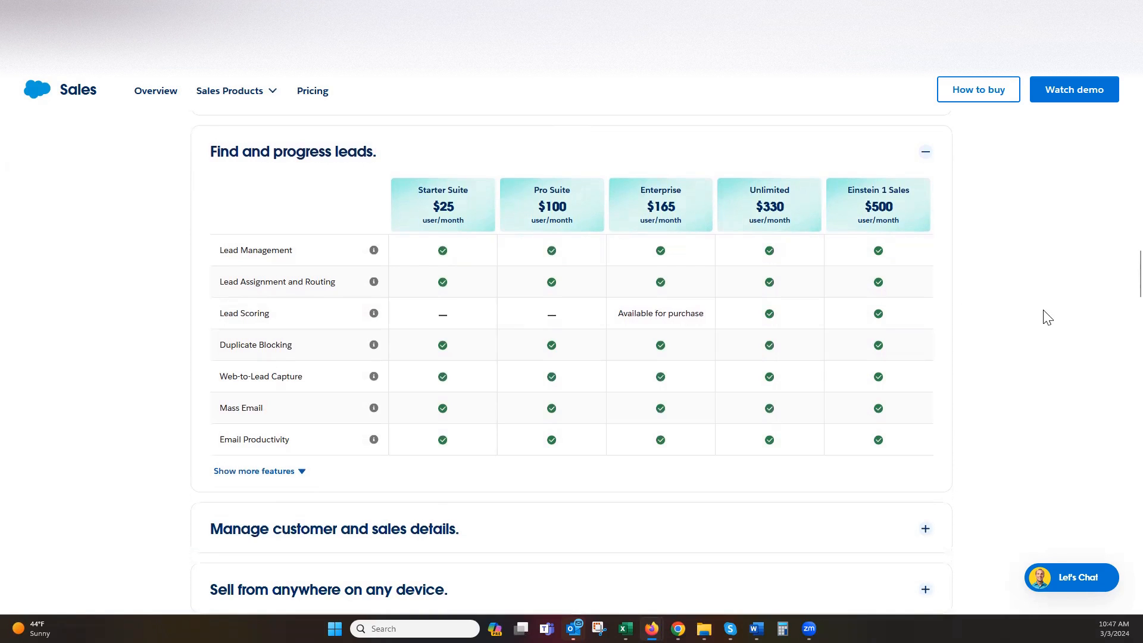
mouse_move(452, 253)
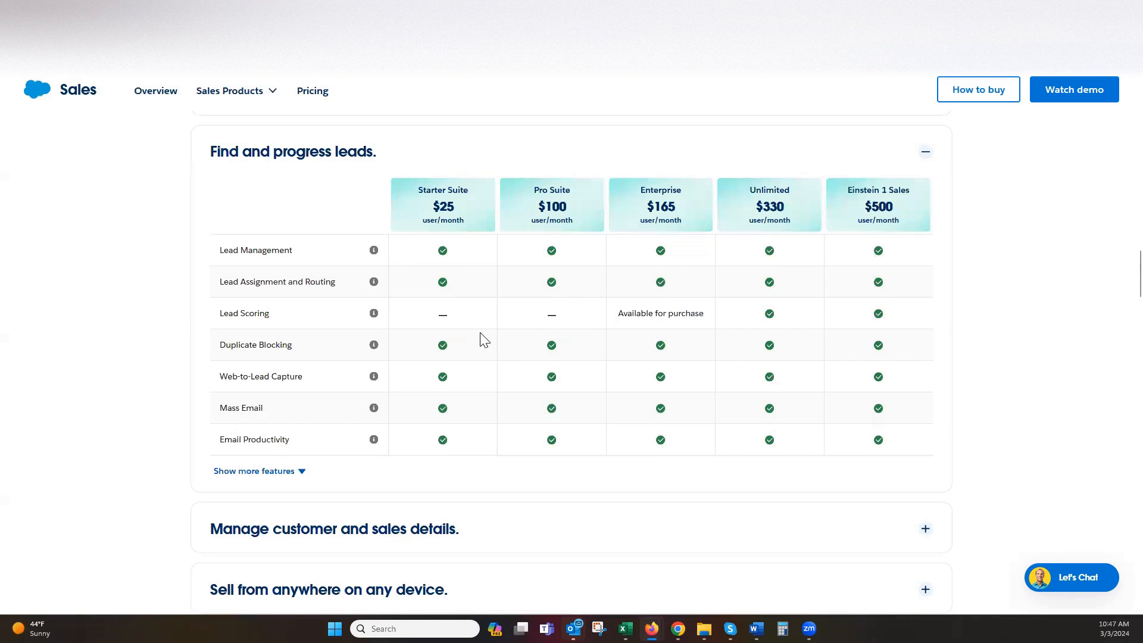
mouse_move(452, 387)
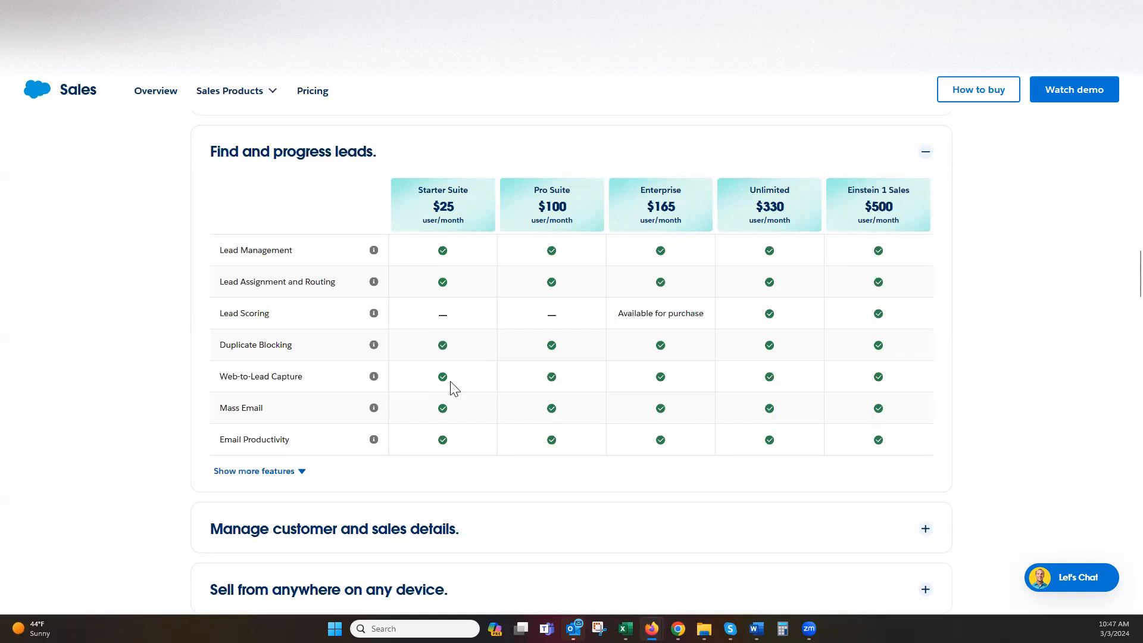
mouse_move(465, 389)
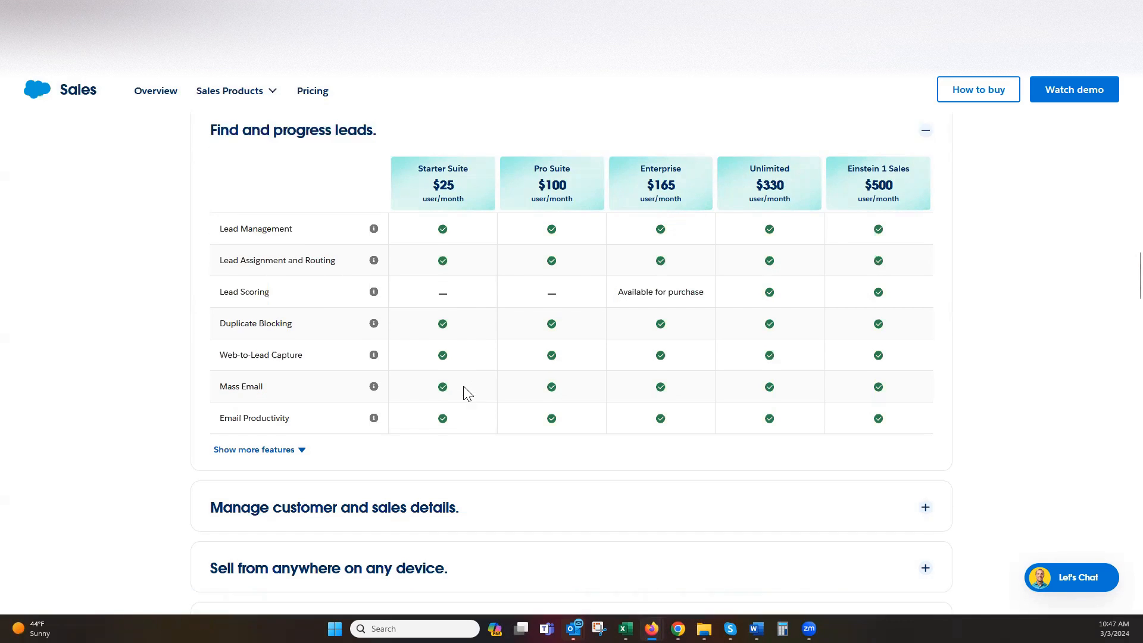
scroll(down, 3)
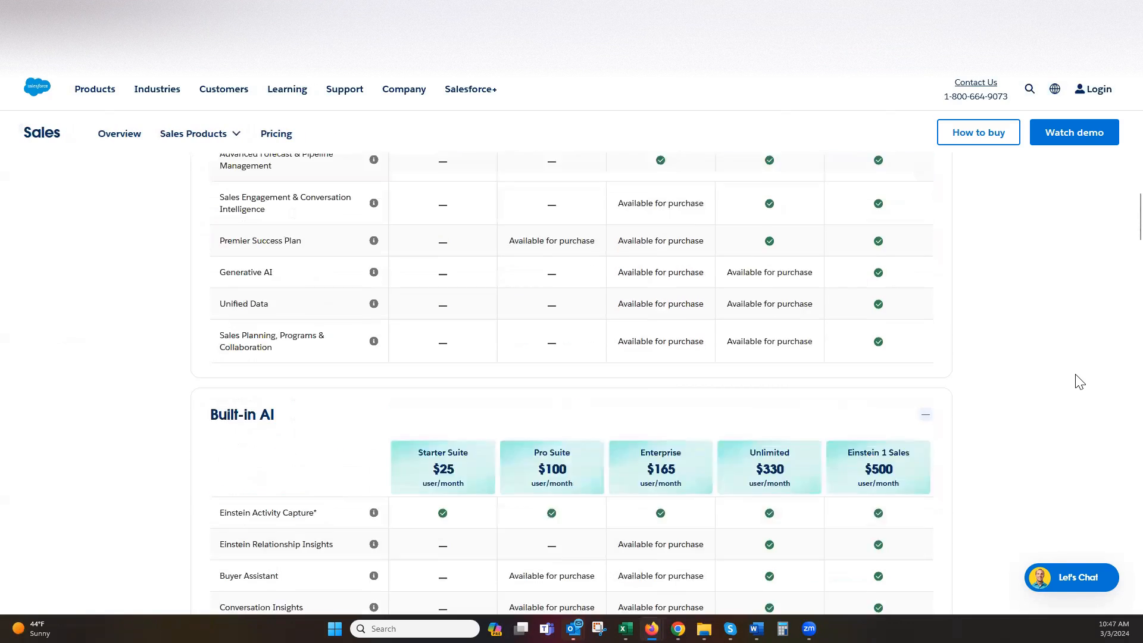
scroll(up, 3)
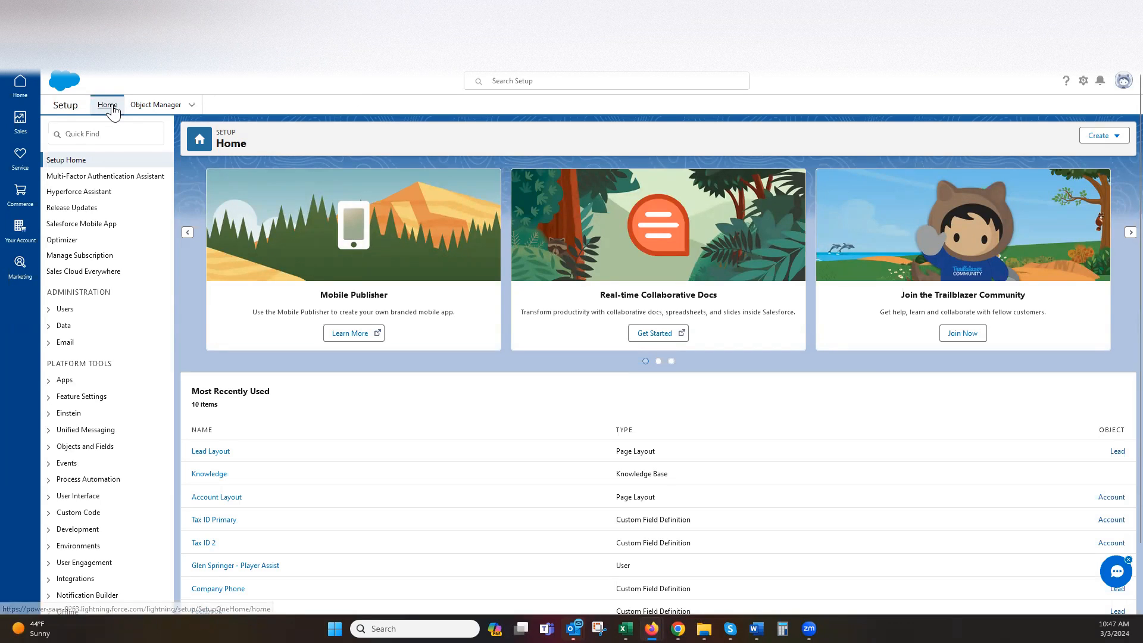
Go to the Starter home page, skip the 'Explore your apps' tour, and open Sales
click(20, 86)
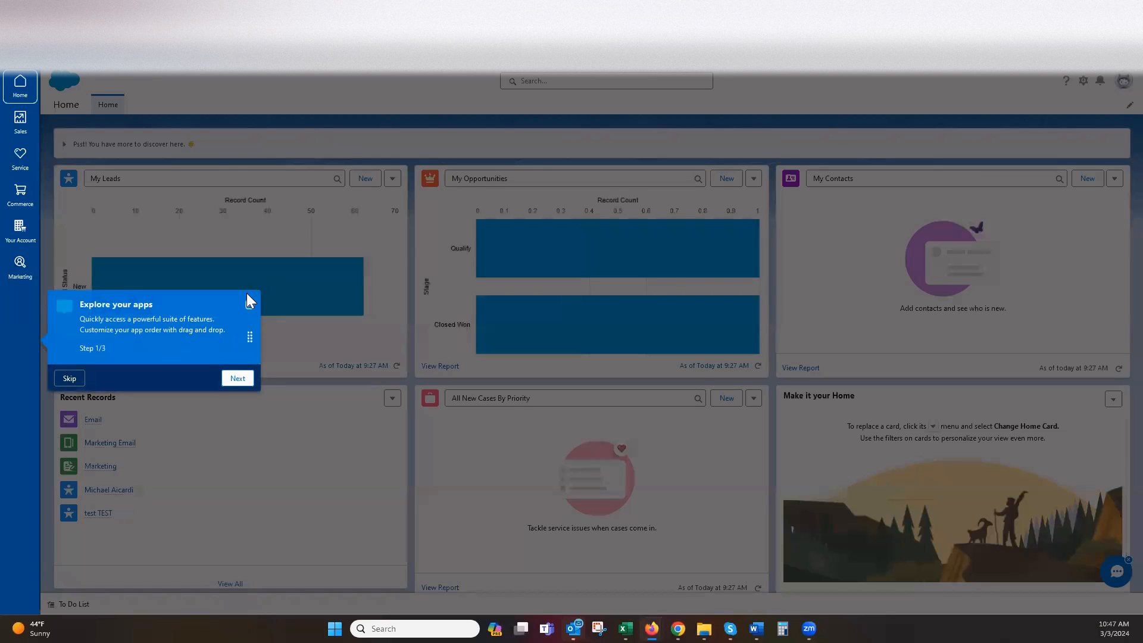
click(68, 378)
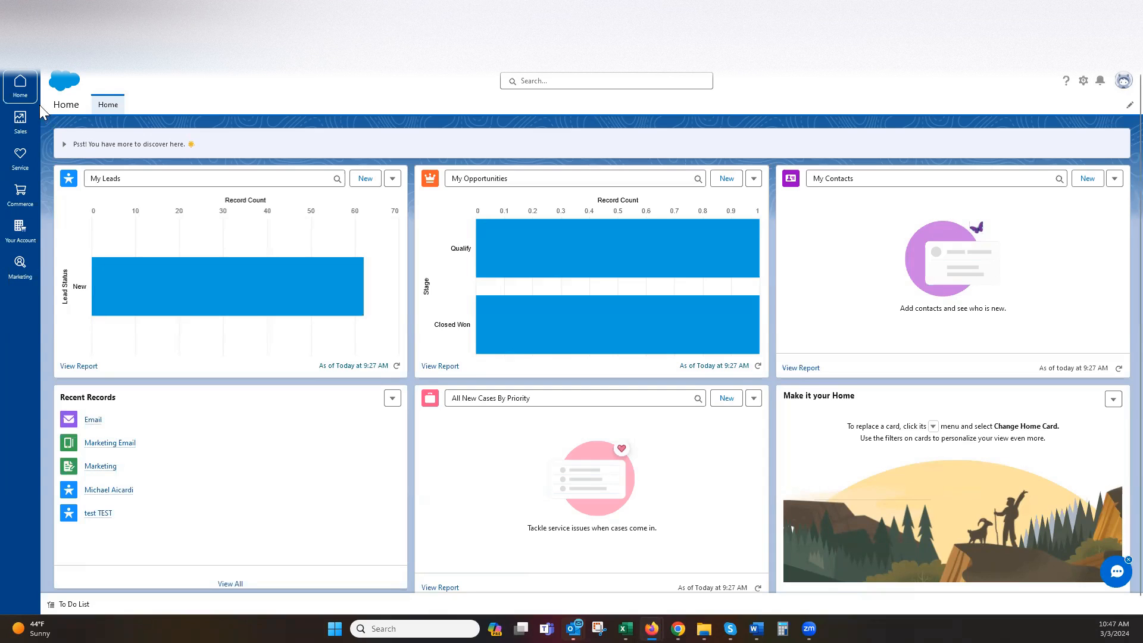
mouse_move(48, 110)
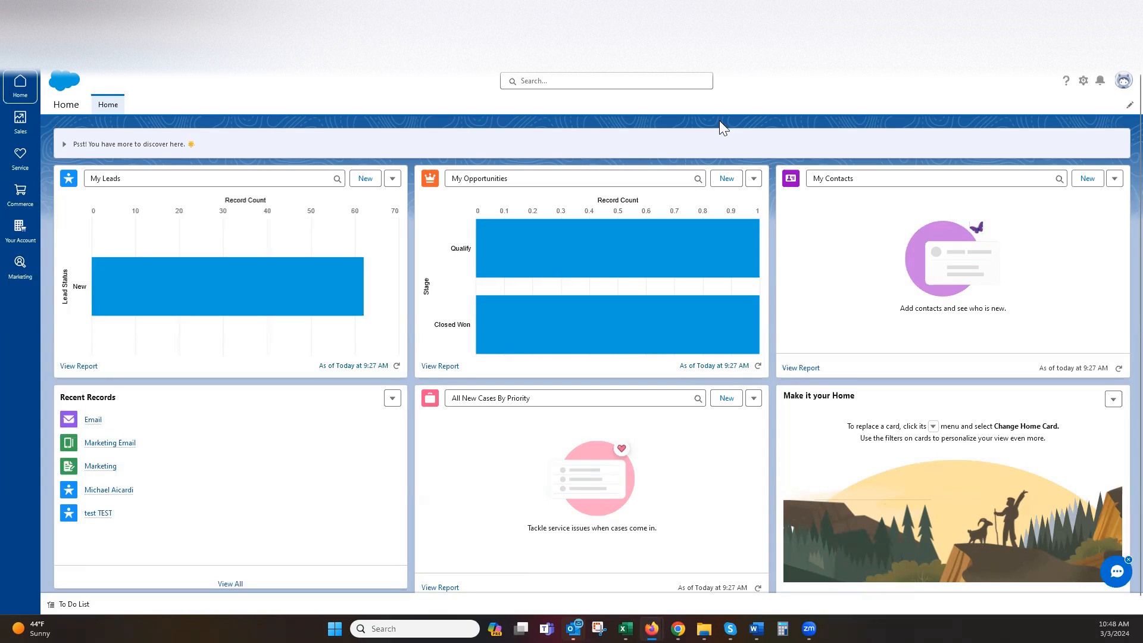
mouse_move(369, 119)
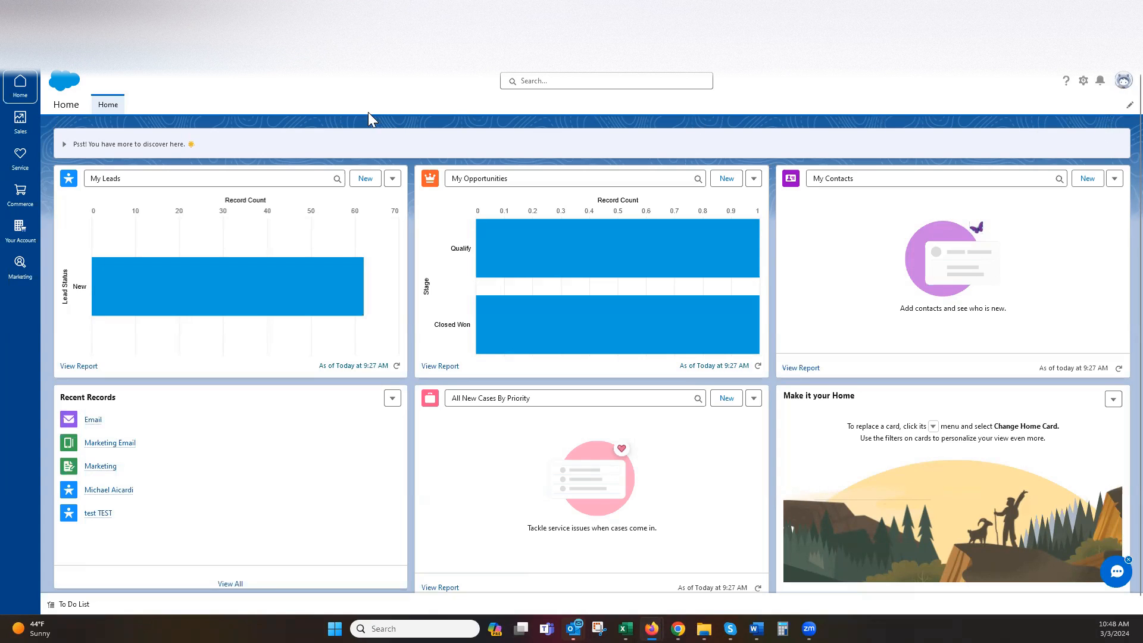
mouse_move(292, 101)
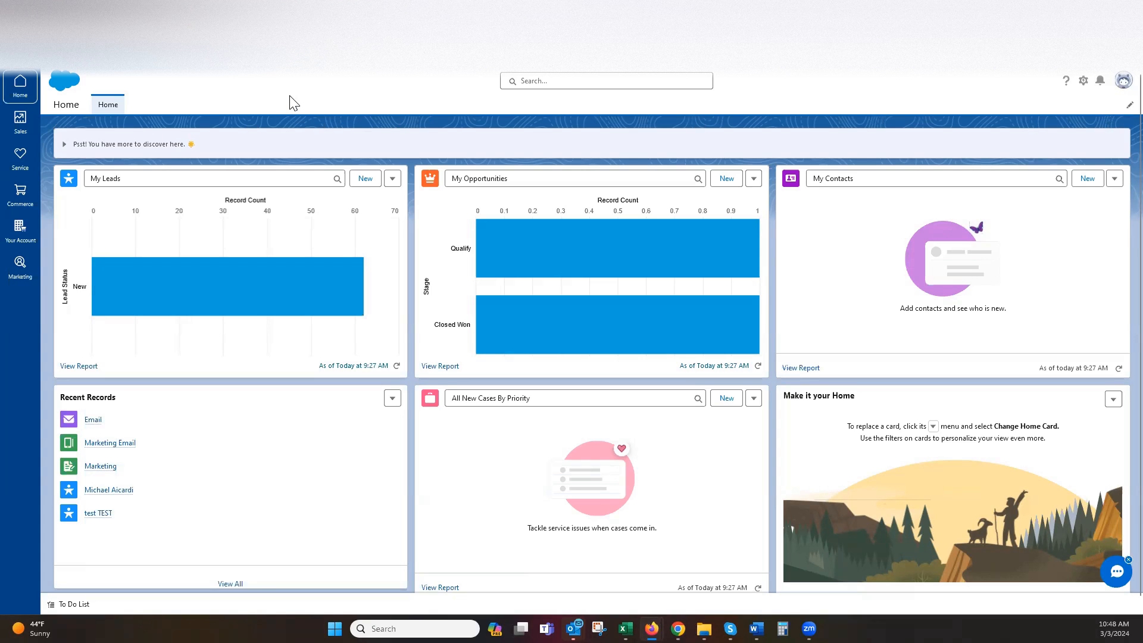
mouse_move(20, 267)
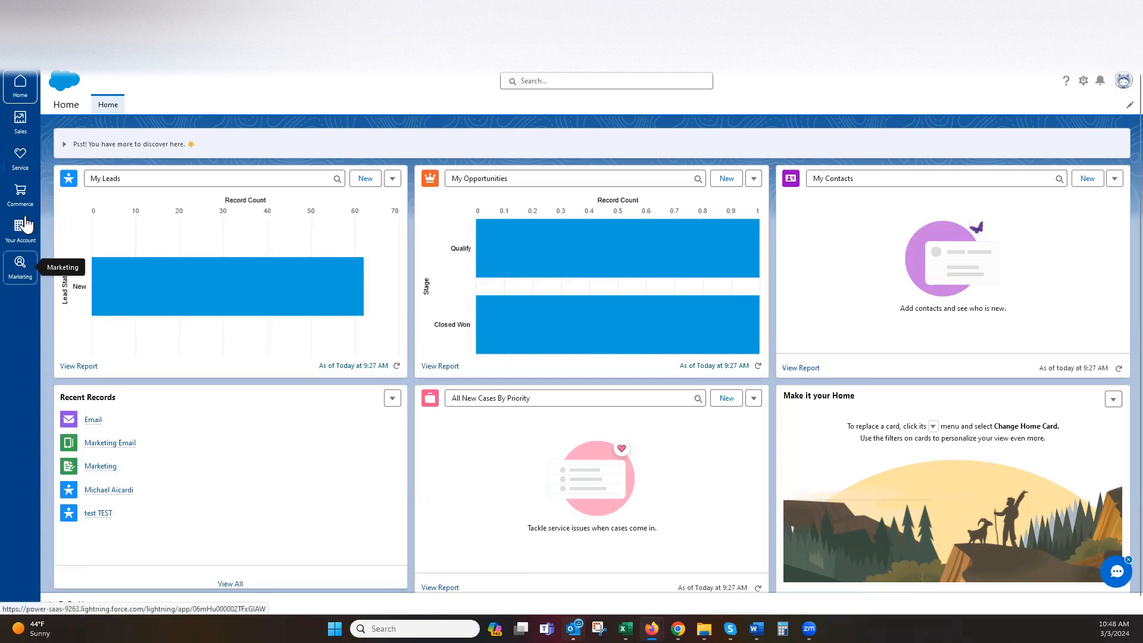
click(20, 121)
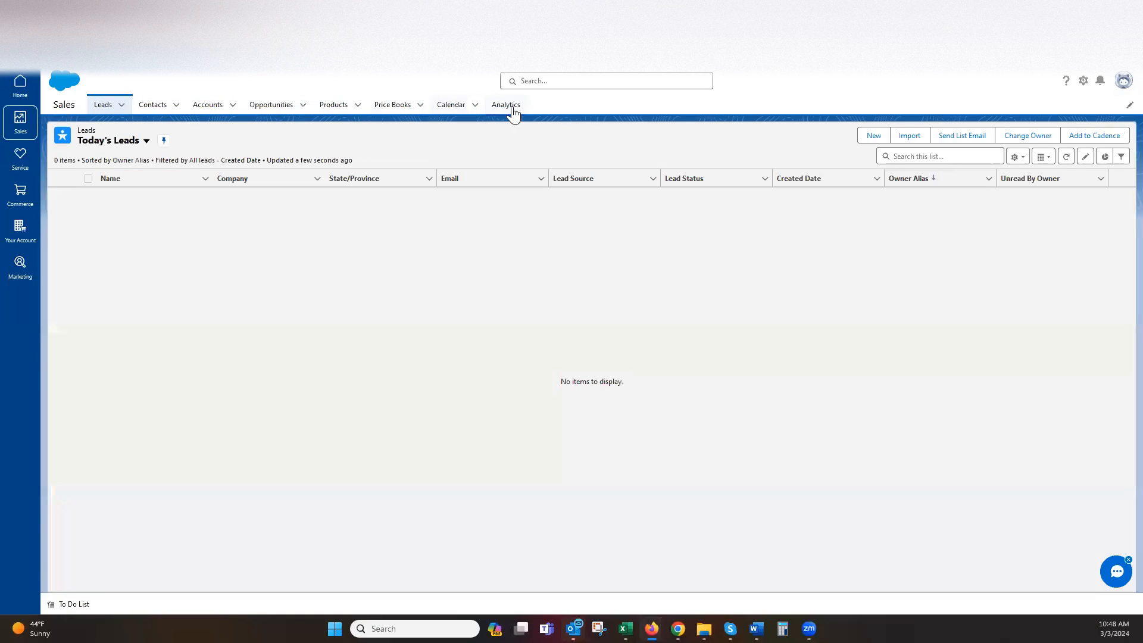
mouse_move(20, 230)
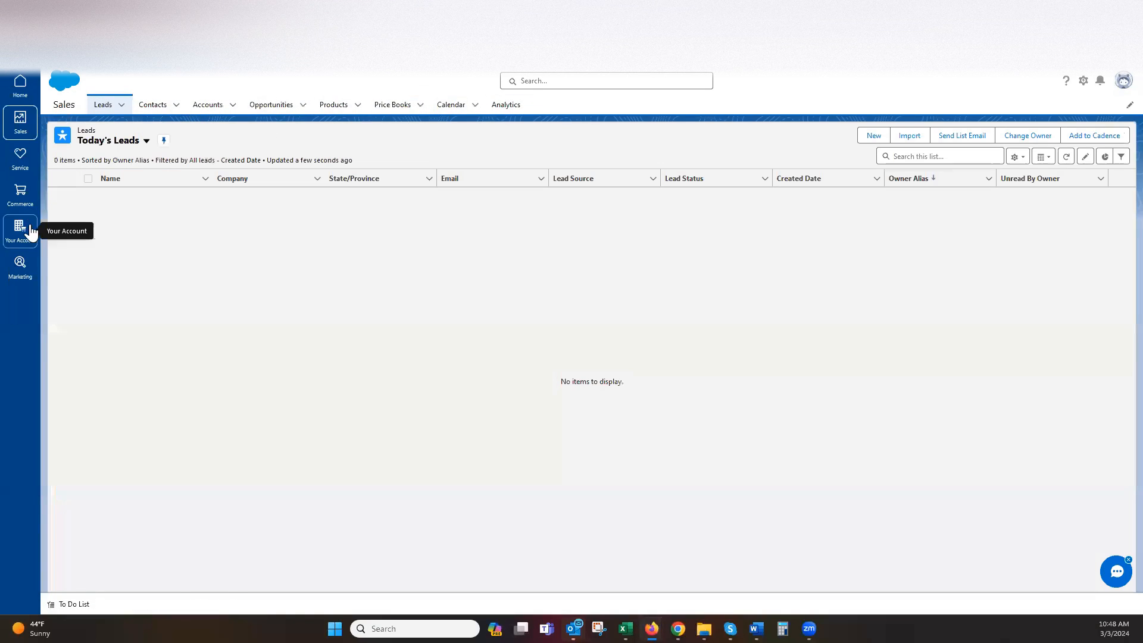
View the Service app's empty All Open Cases list, then return to Sales' Today's Leads
click(19, 158)
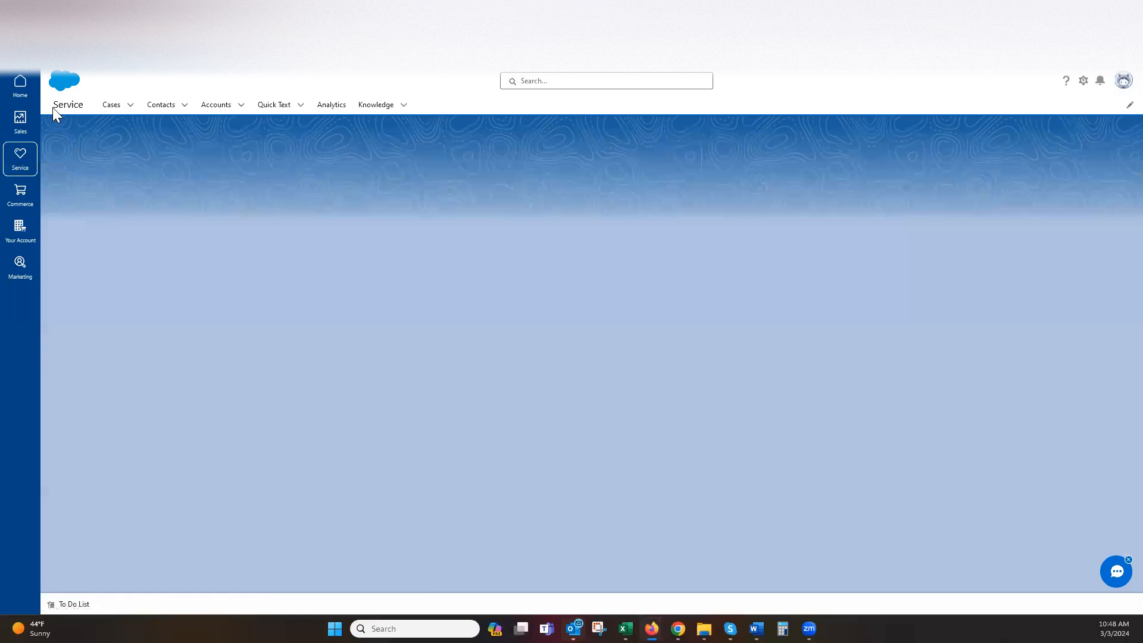
click(110, 104)
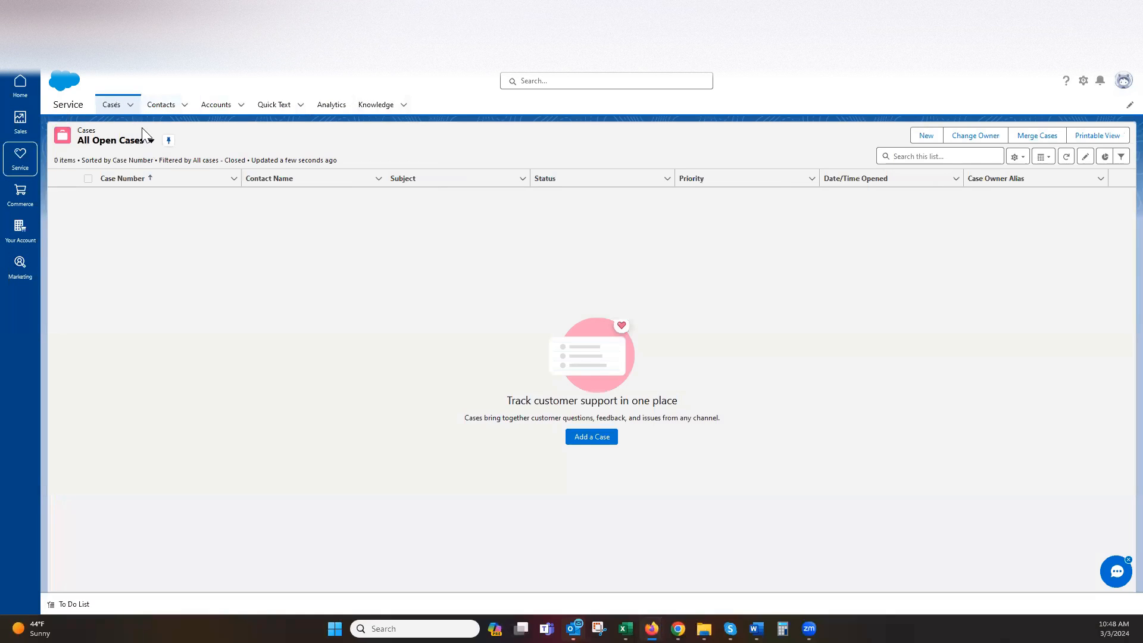
mouse_move(59, 283)
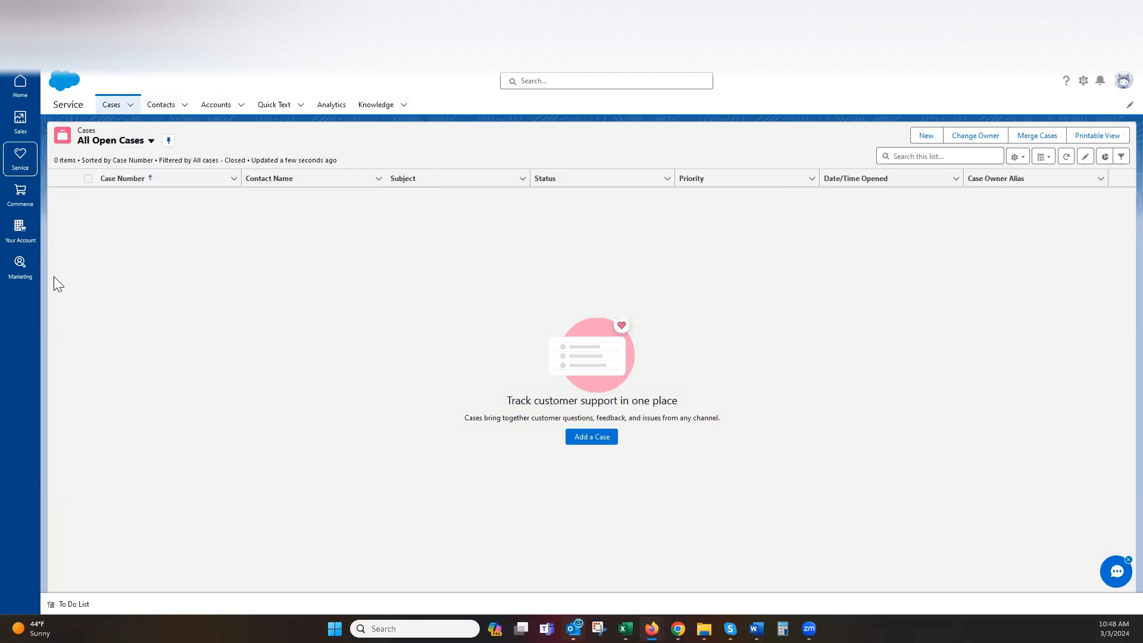
mouse_move(457, 275)
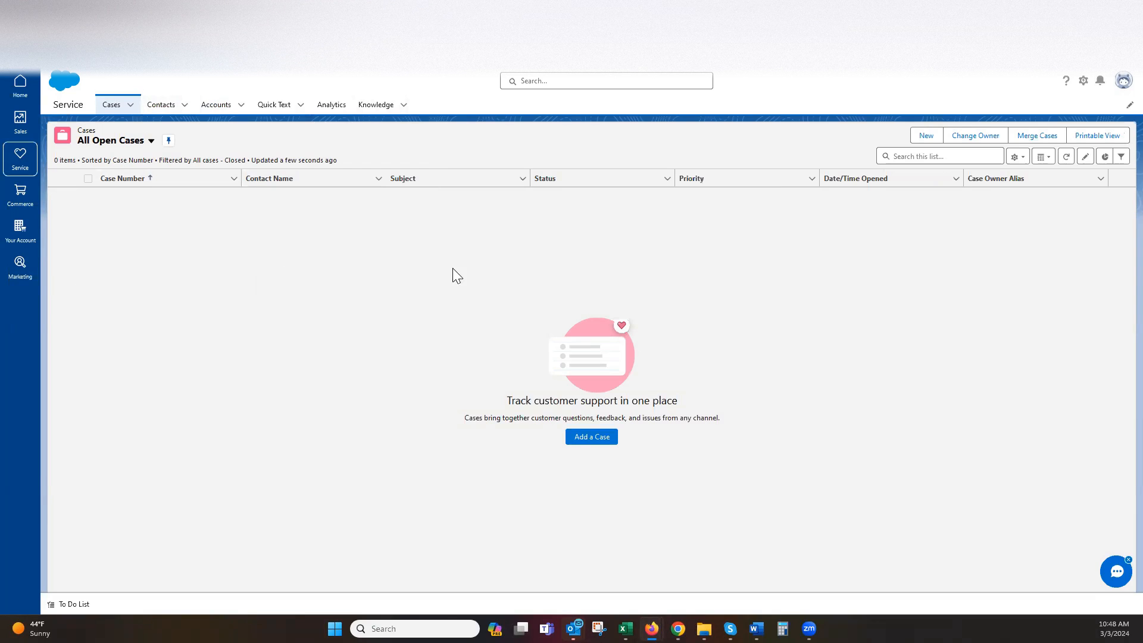
mouse_move(160, 104)
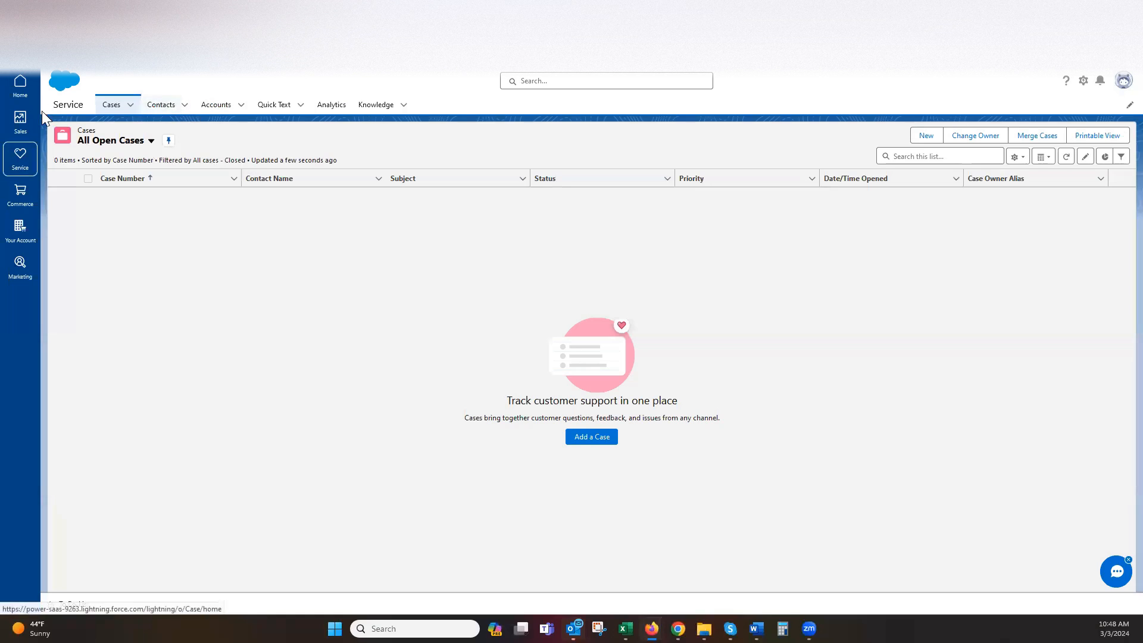
click(20, 118)
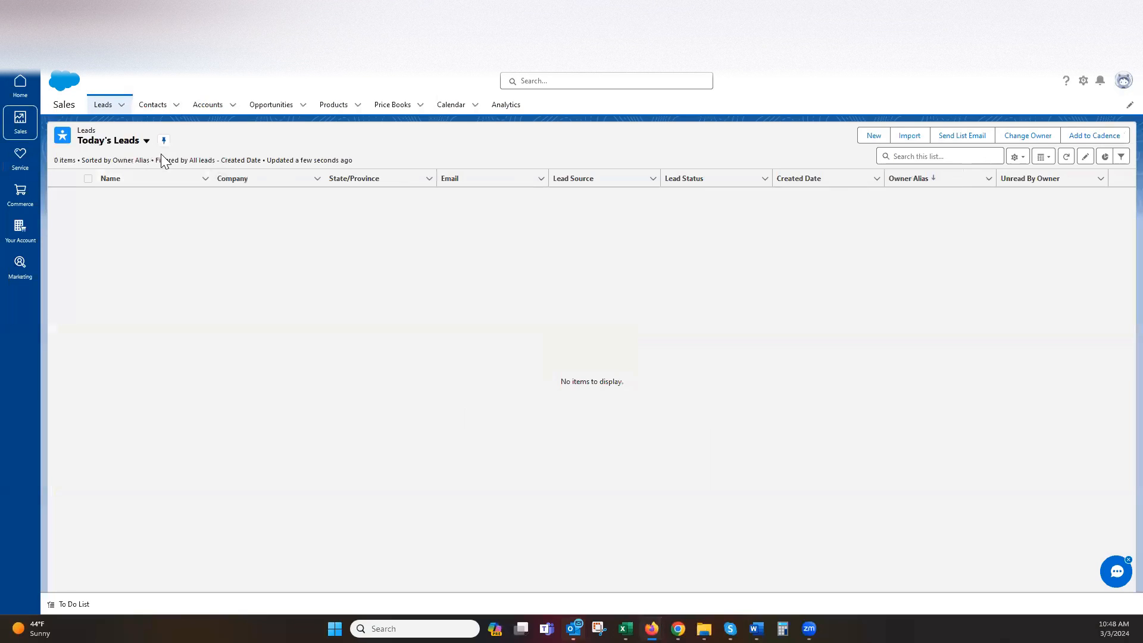
mouse_move(845, 330)
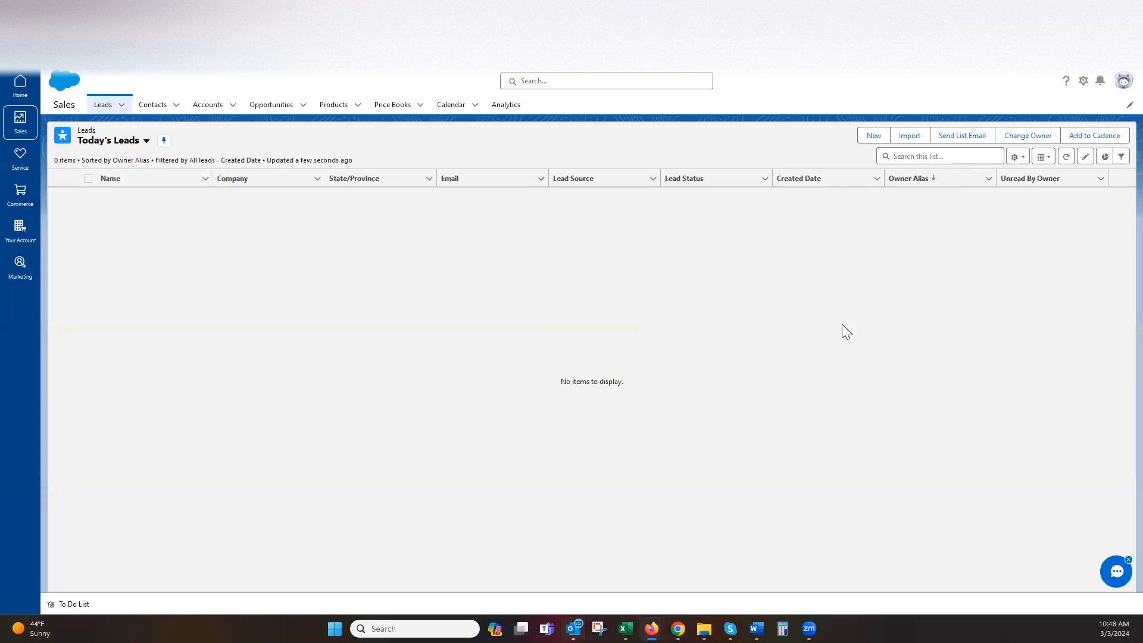
mouse_move(904, 322)
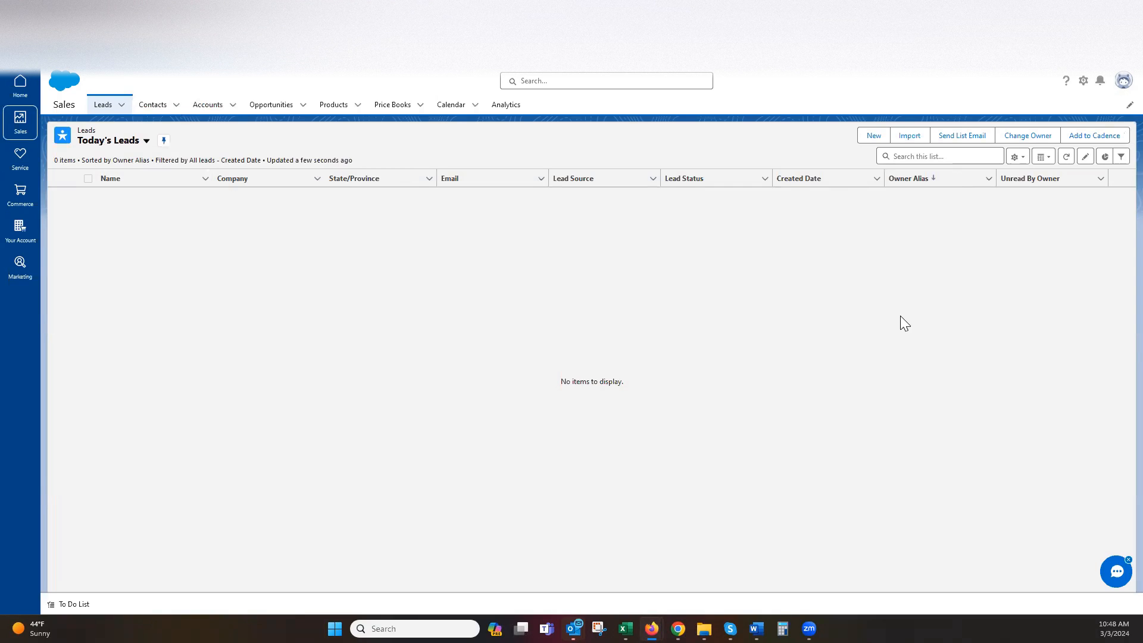
mouse_move(912, 299)
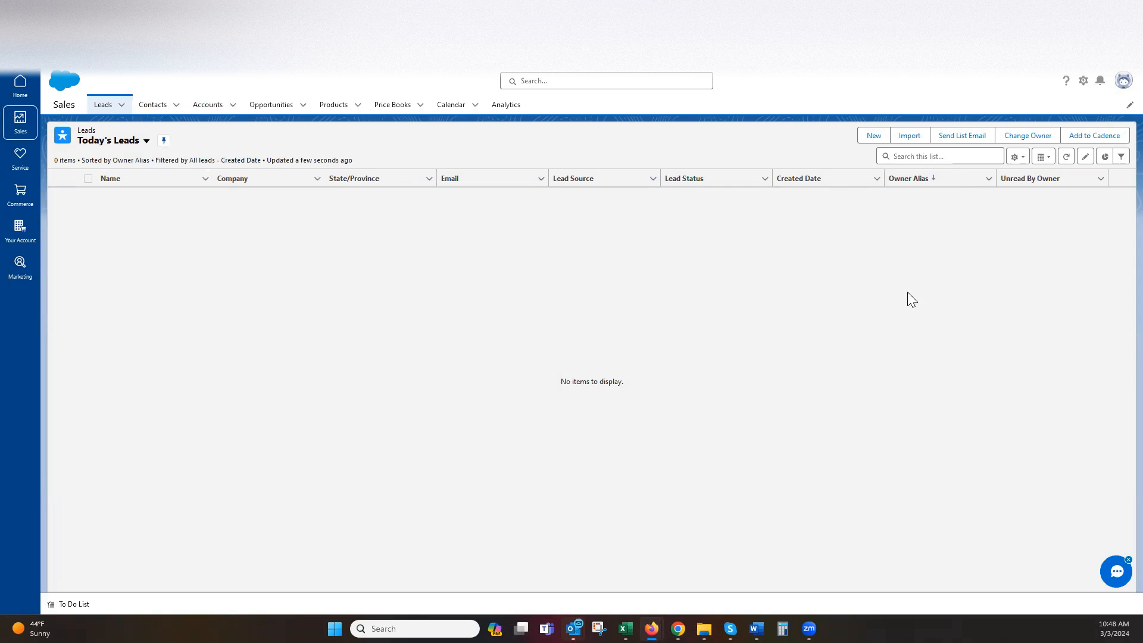
mouse_move(1083, 81)
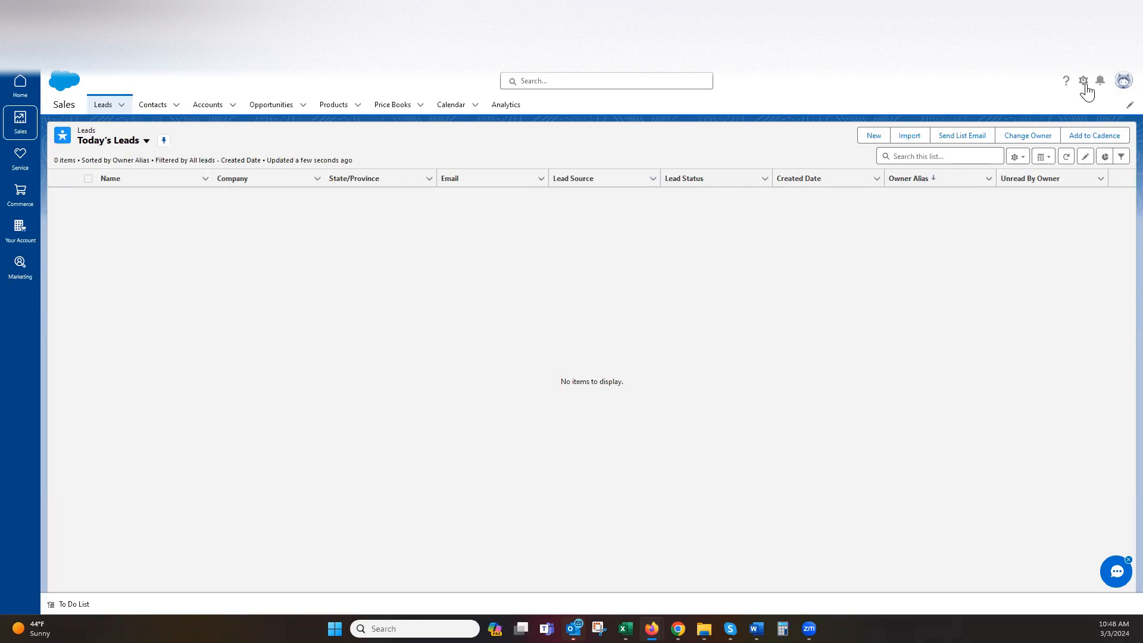
mouse_move(1082, 80)
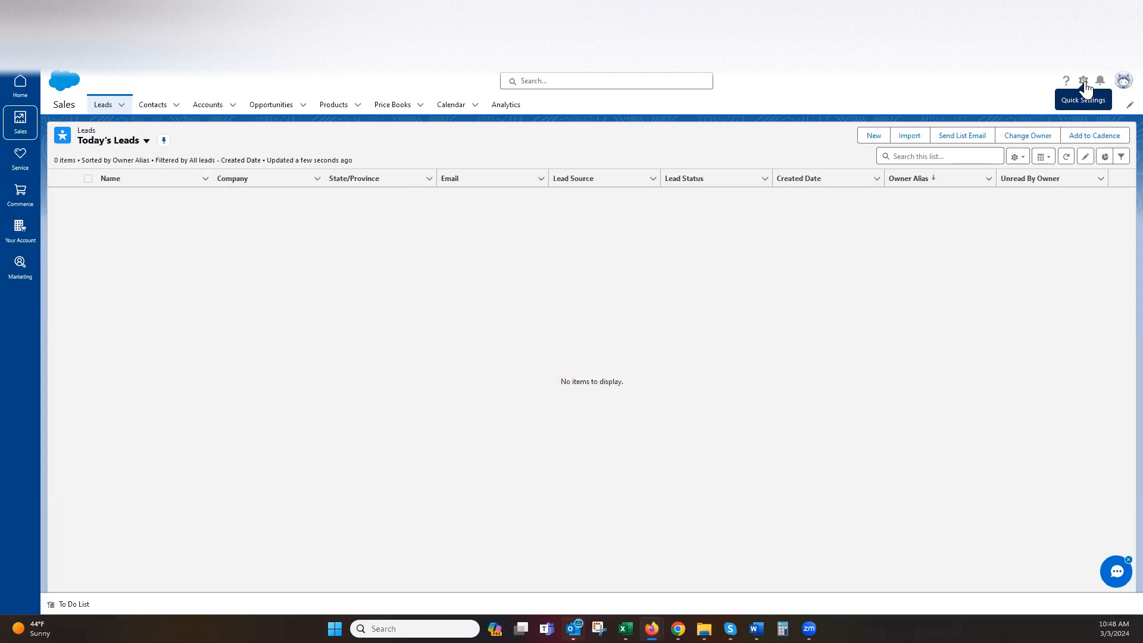
Open the Quick Settings panel from the header gear and choose Advanced Setup
click(1083, 80)
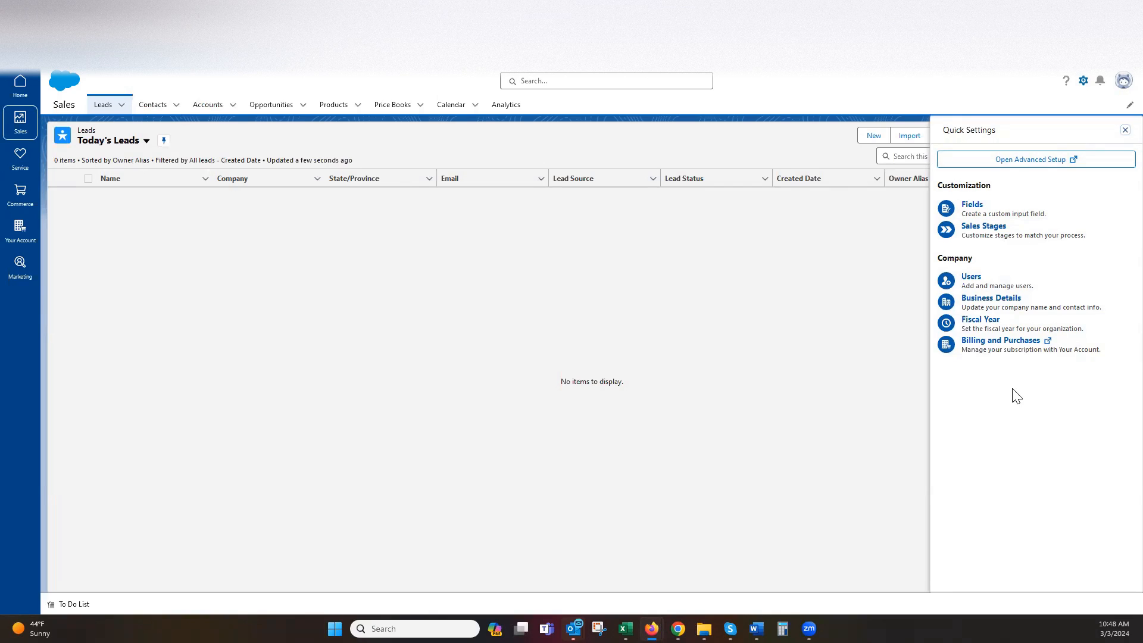
mouse_move(928, 360)
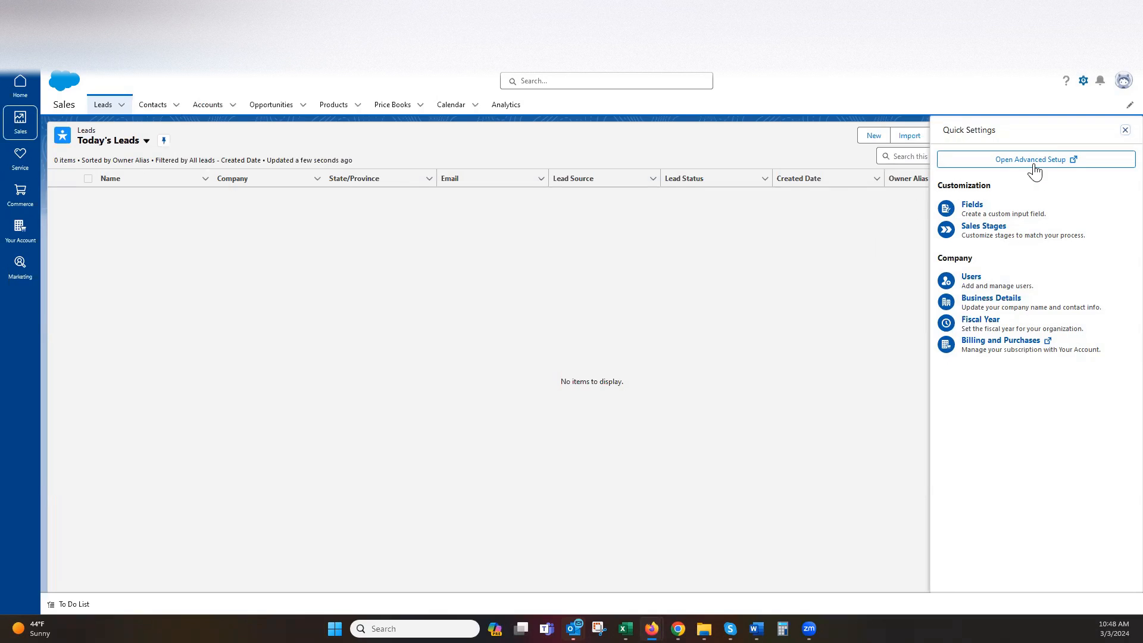
click(1030, 159)
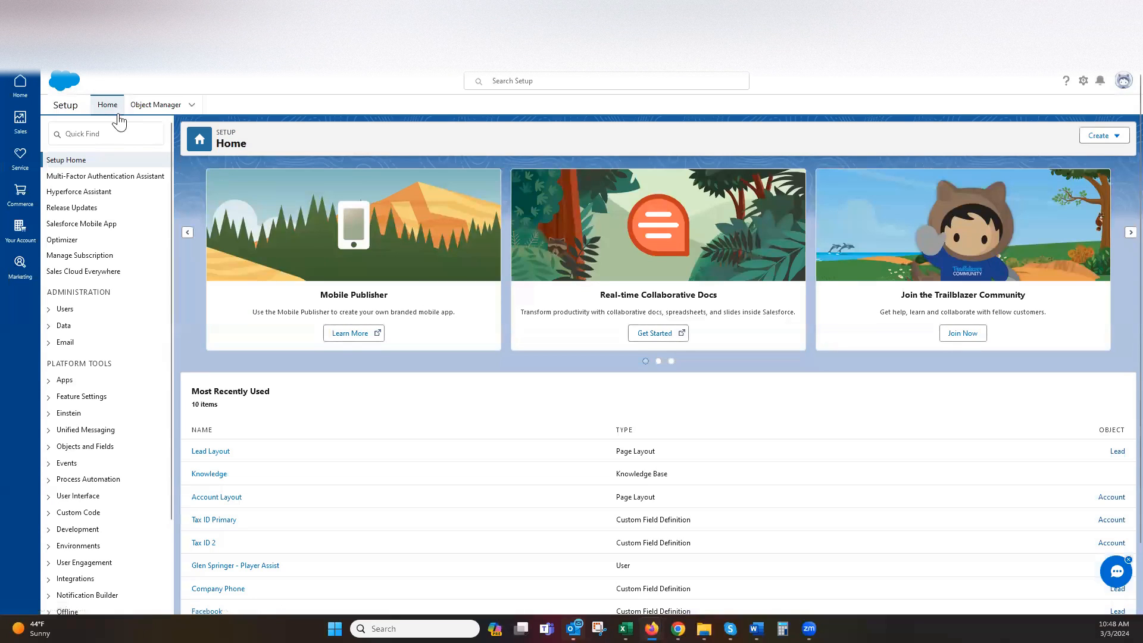
mouse_move(64, 309)
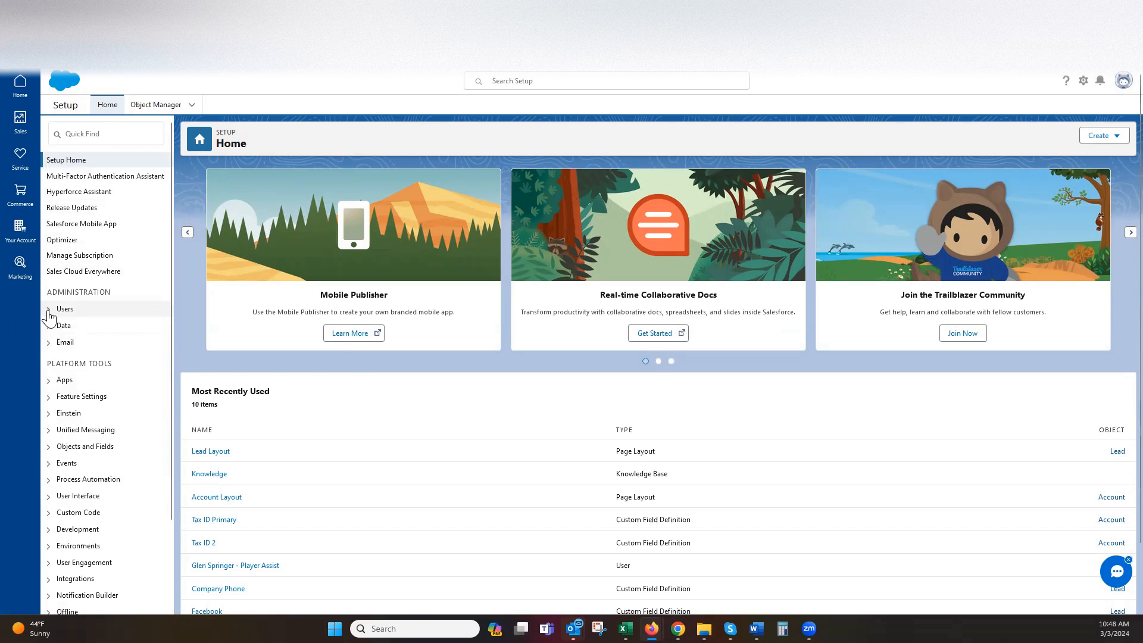
Expand the Users category under Administration to show Permission Sets, Profiles, Roles, Queues and Users
click(64, 308)
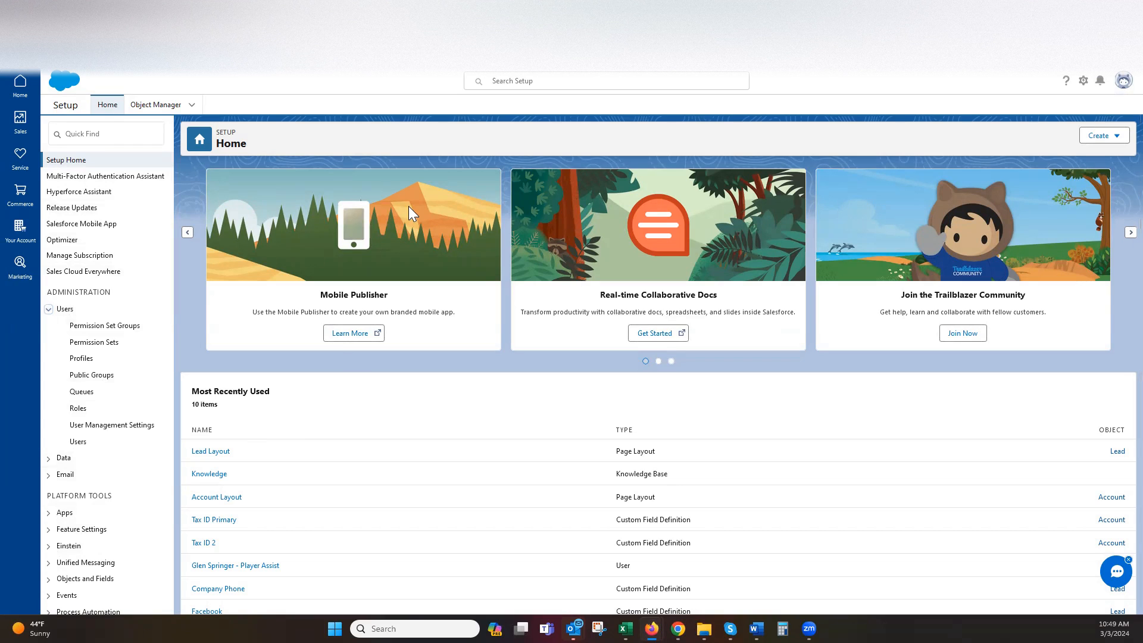
mouse_move(558, 139)
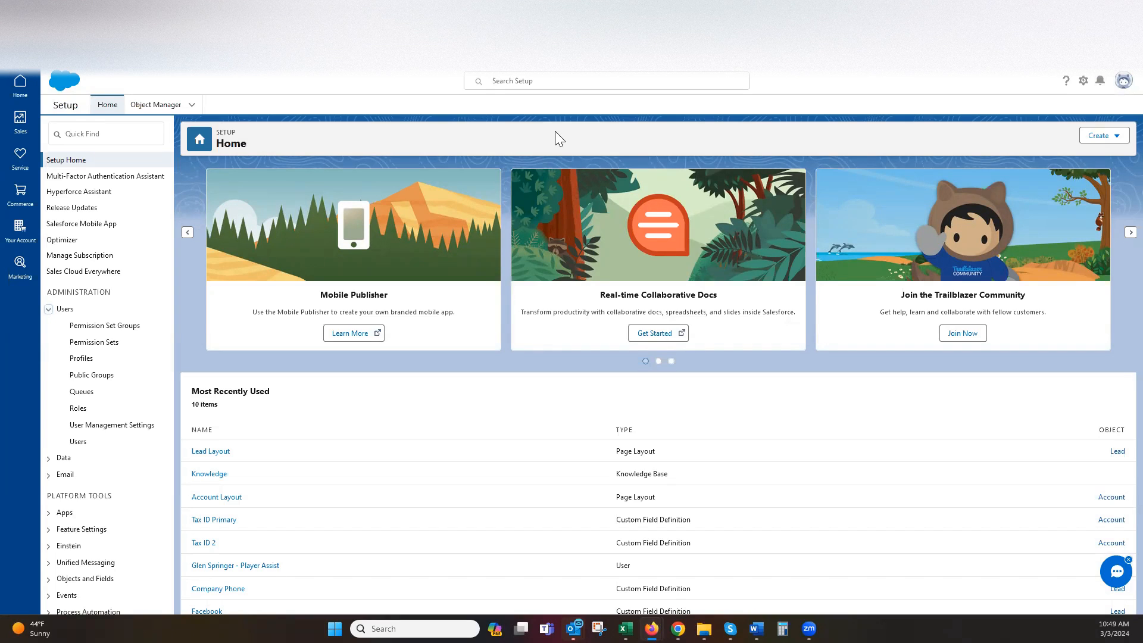
mouse_move(1008, 95)
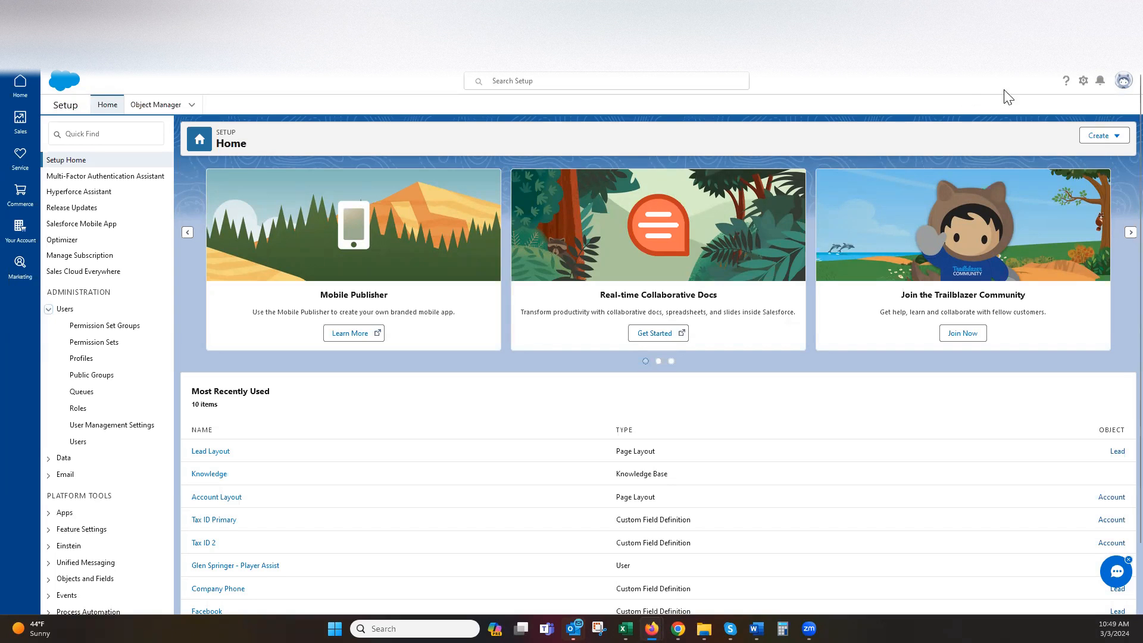